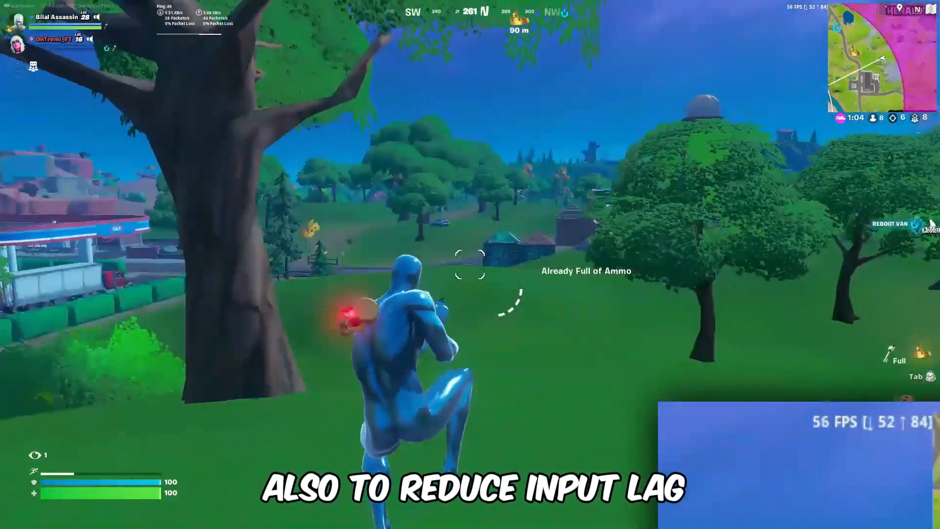
- Launch AMD Radeon Software from the desktop context menu
right_click(470, 264)
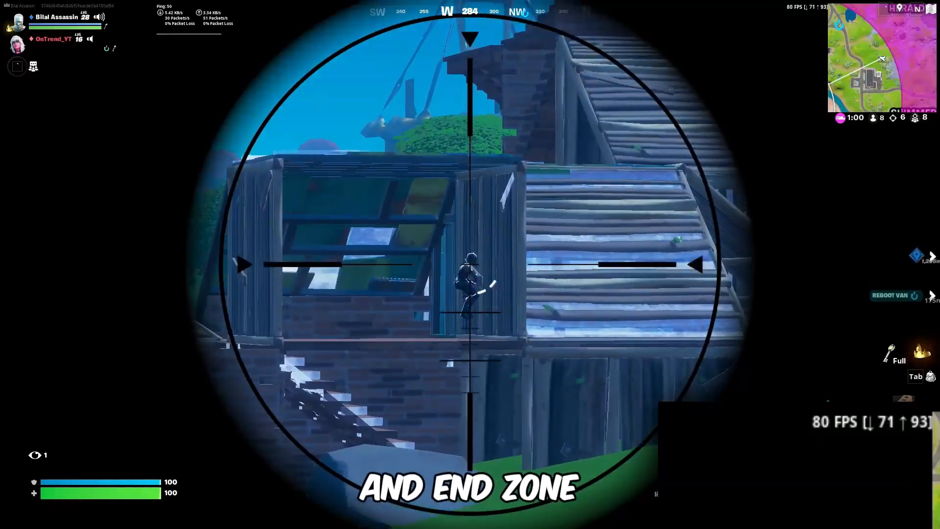
click(470, 264)
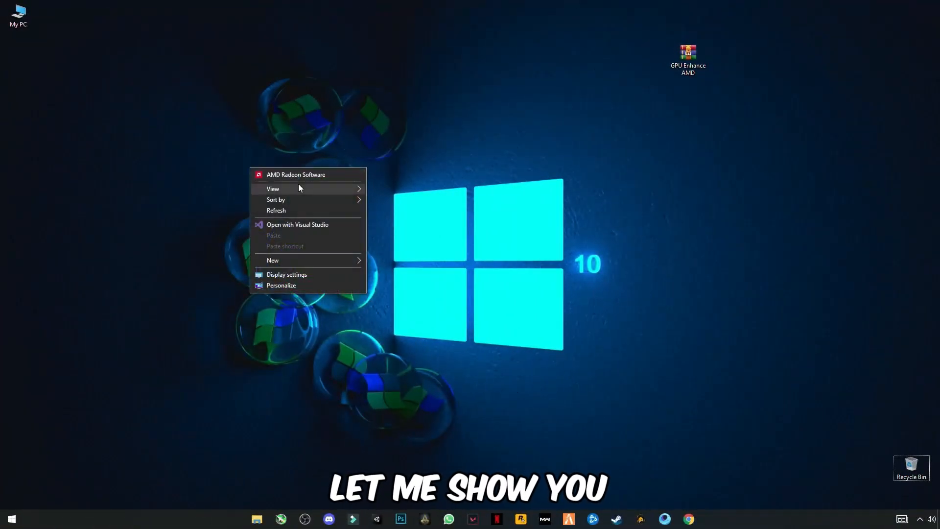
click(296, 174)
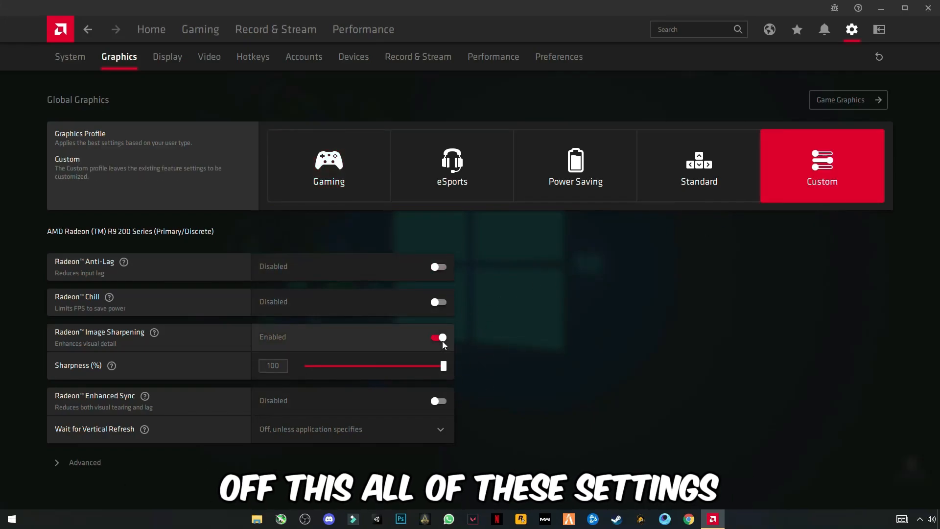
- Switch off Radeon Image Sharpening in the global graphics settings
click(439, 336)
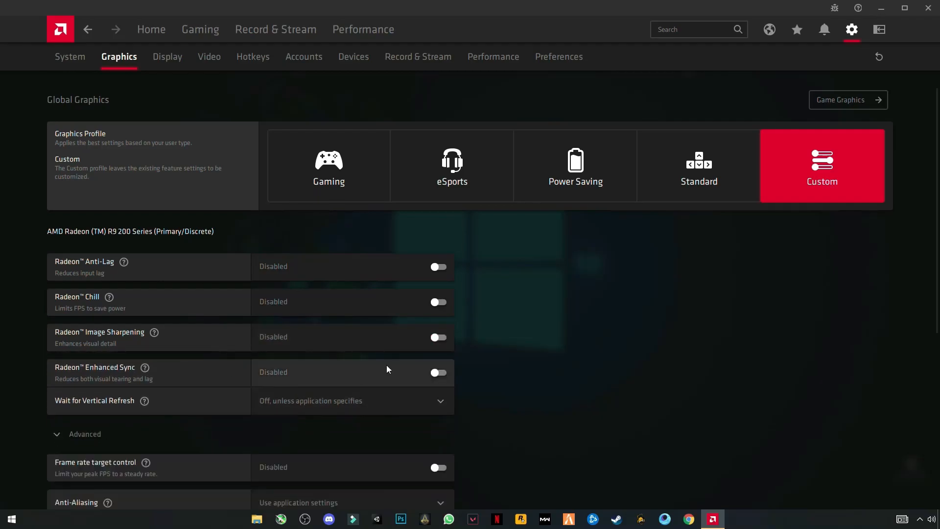
scroll(down, 3)
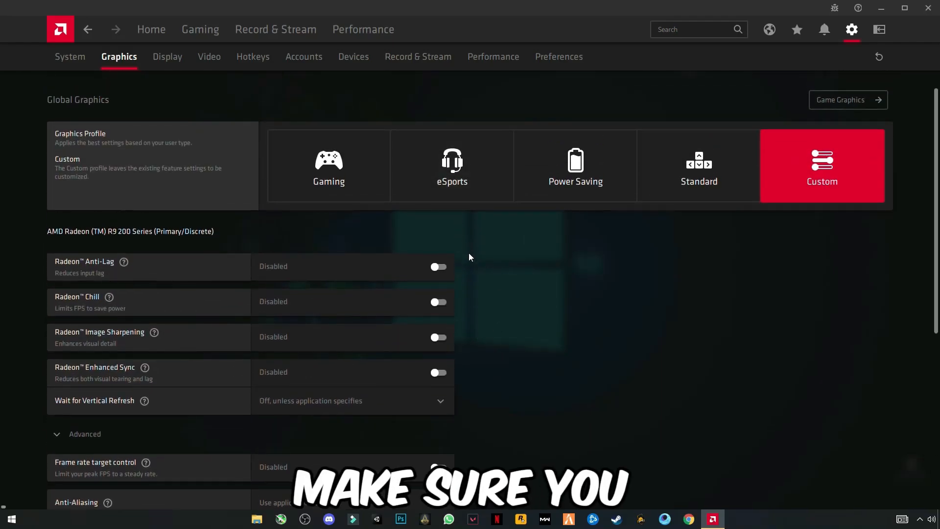
scroll(down, 3)
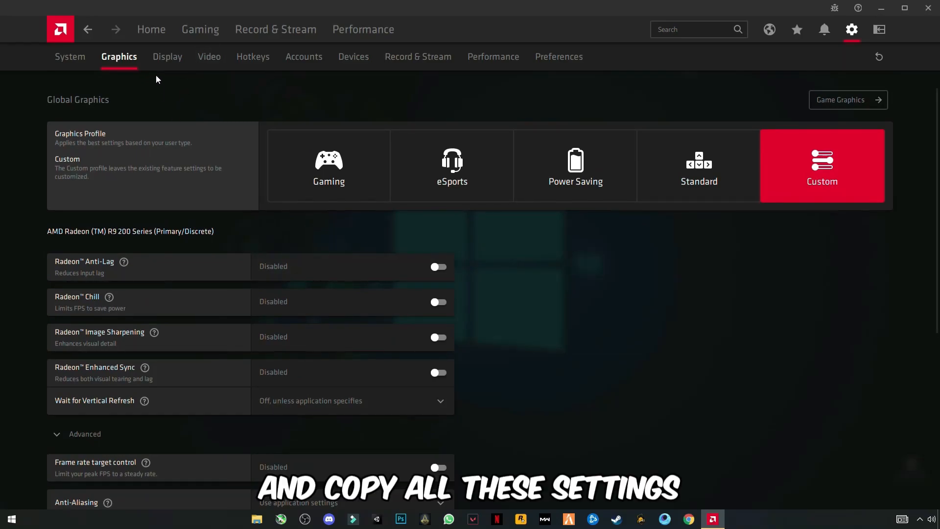
- Review the Display, Video, Accounts, Record & Stream, Performance and Preferences pages in turn
click(166, 57)
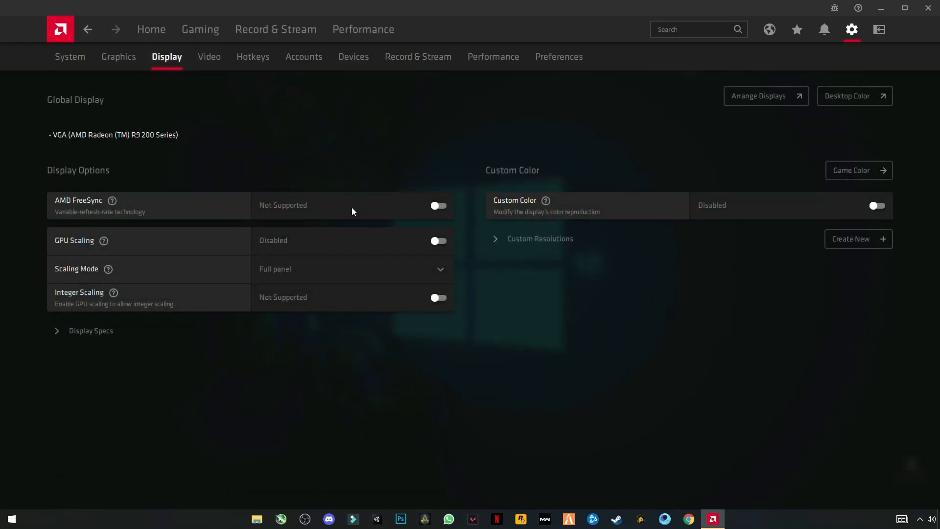
click(208, 57)
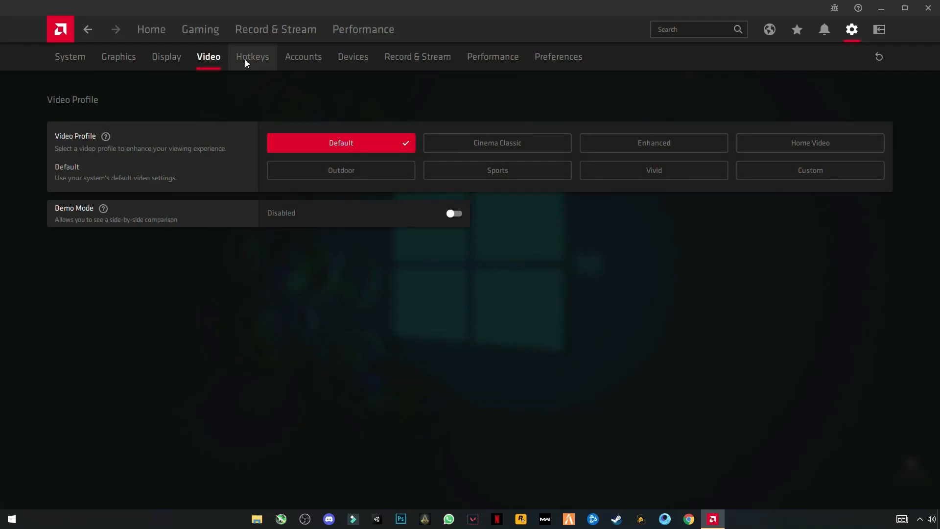
click(303, 57)
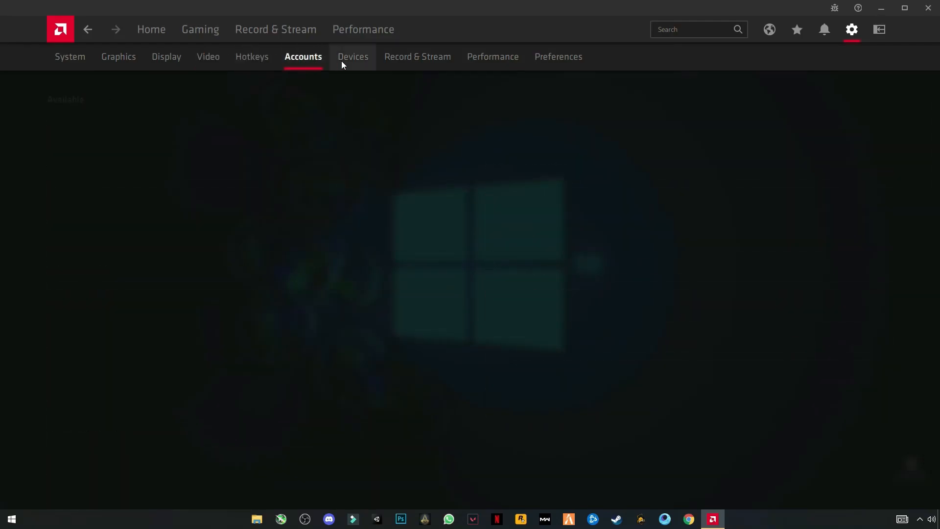
click(418, 56)
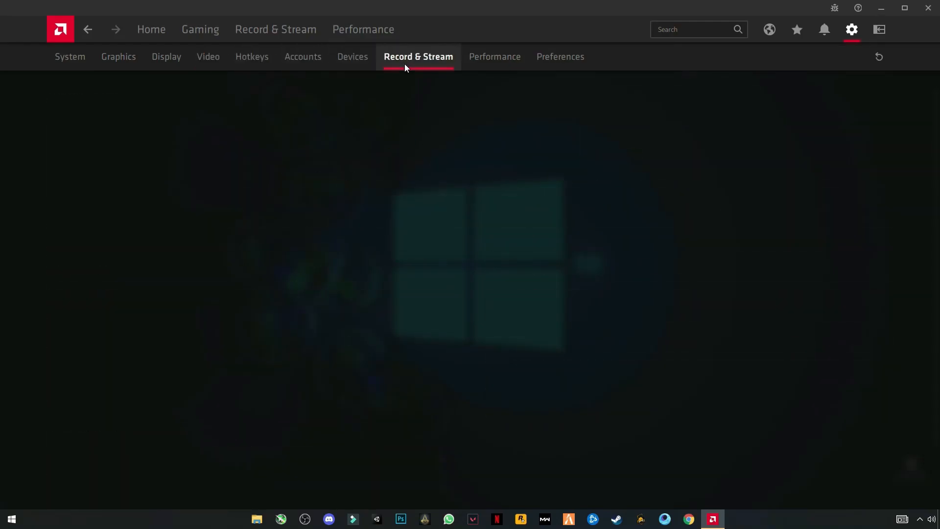
click(418, 57)
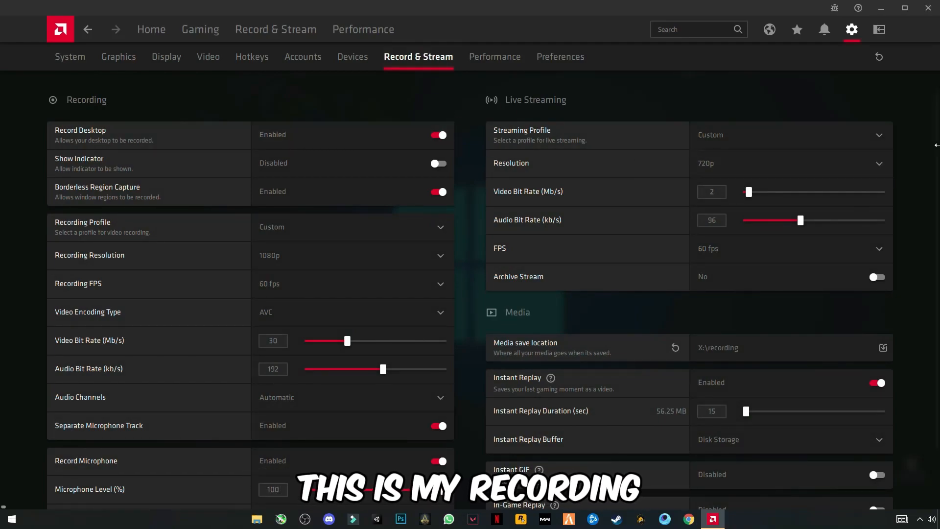
mouse_move(831, 174)
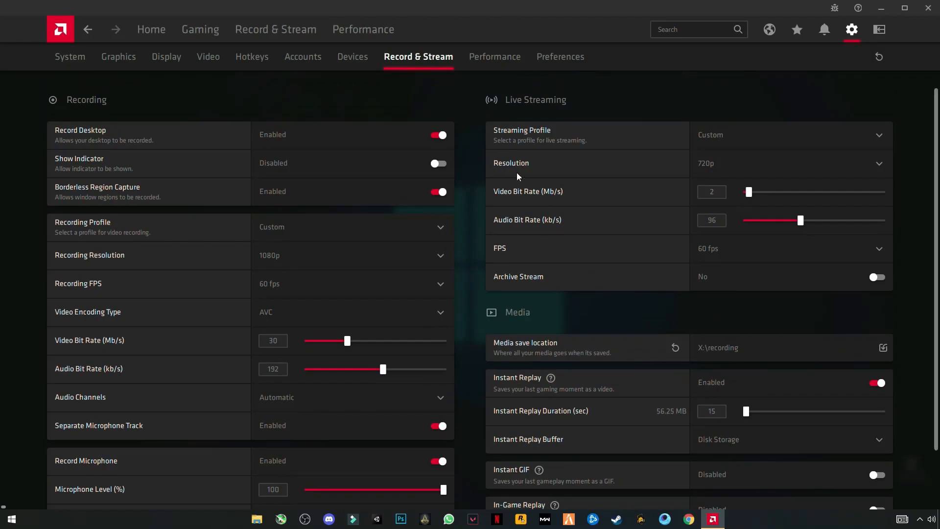
click(492, 57)
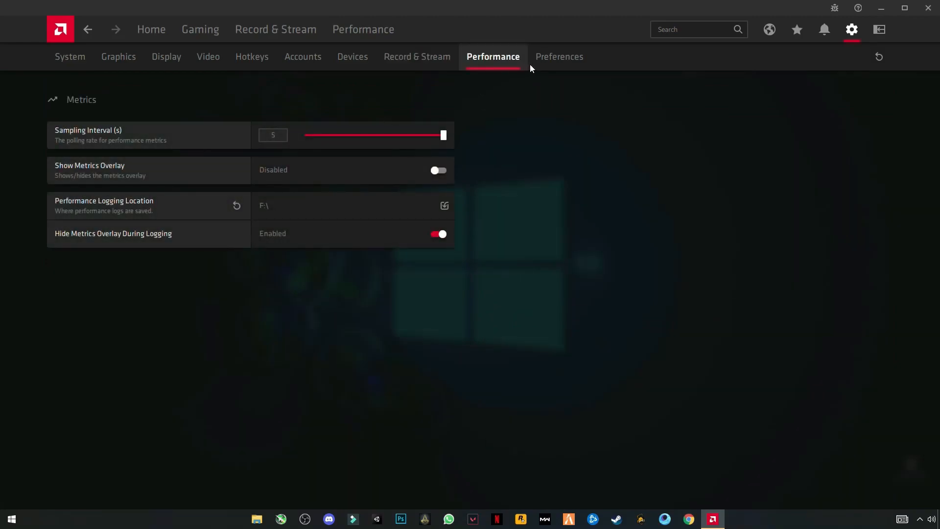
click(559, 57)
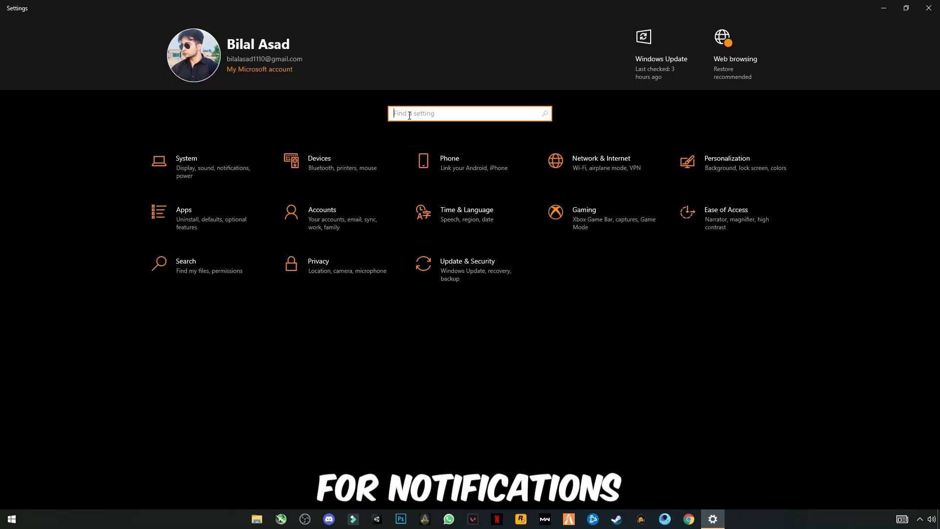
- Find Notifications & actions via the 'noti' search and review its switched-off app notifications
text(noti)
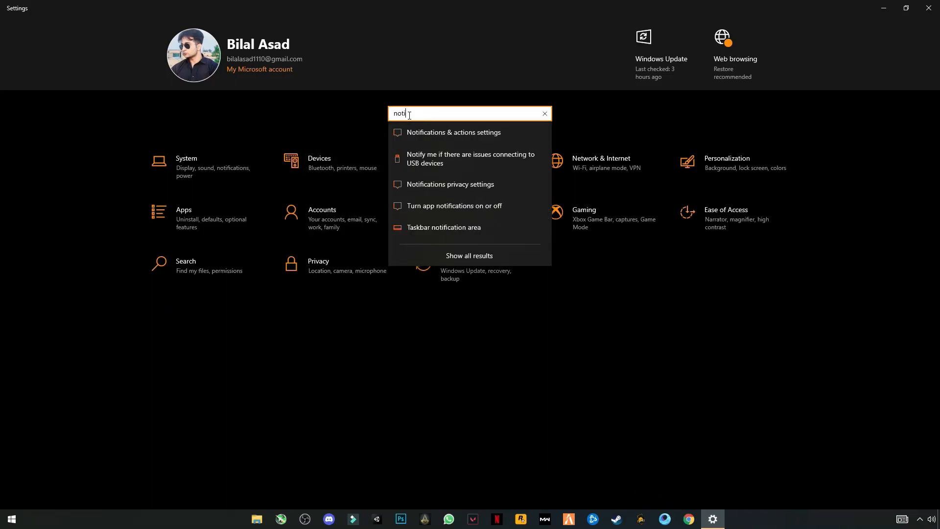
click(453, 132)
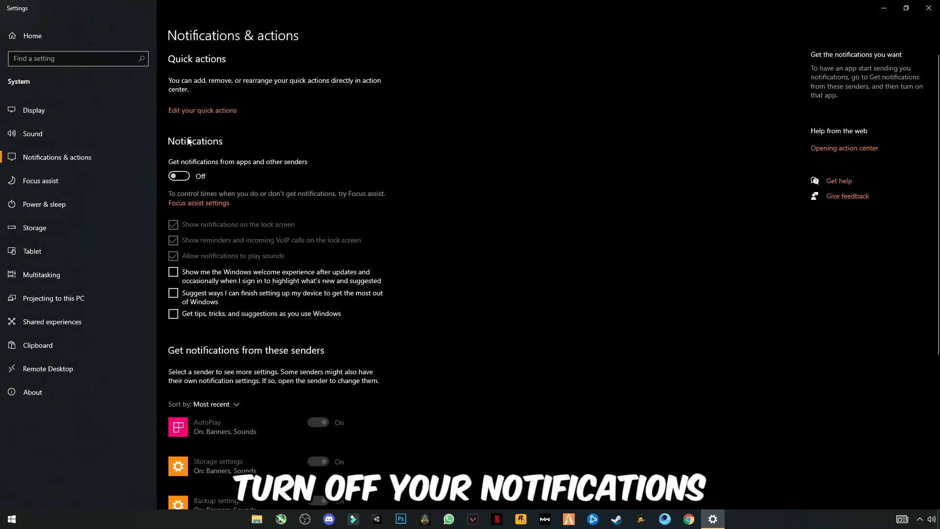
scroll(down, 3)
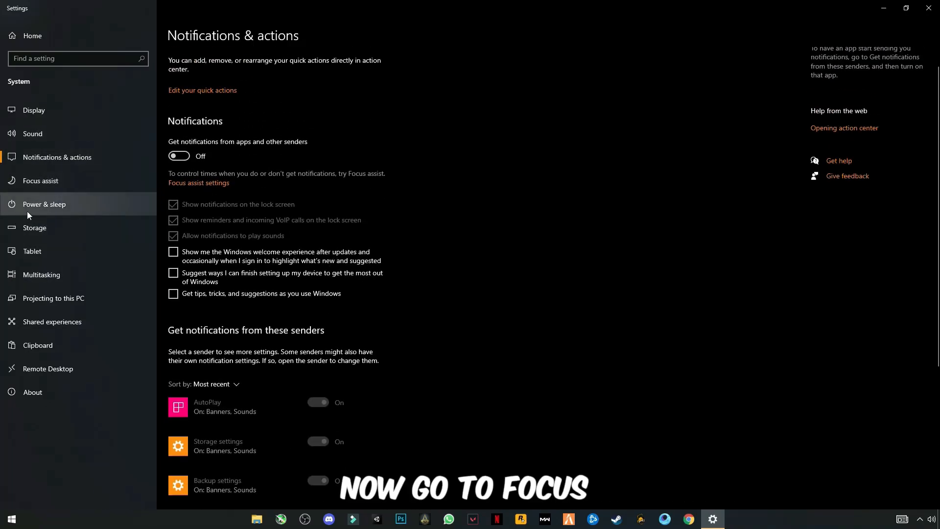
- Review Focus assist and Power & sleep, then bring up the additional power settings
click(43, 180)
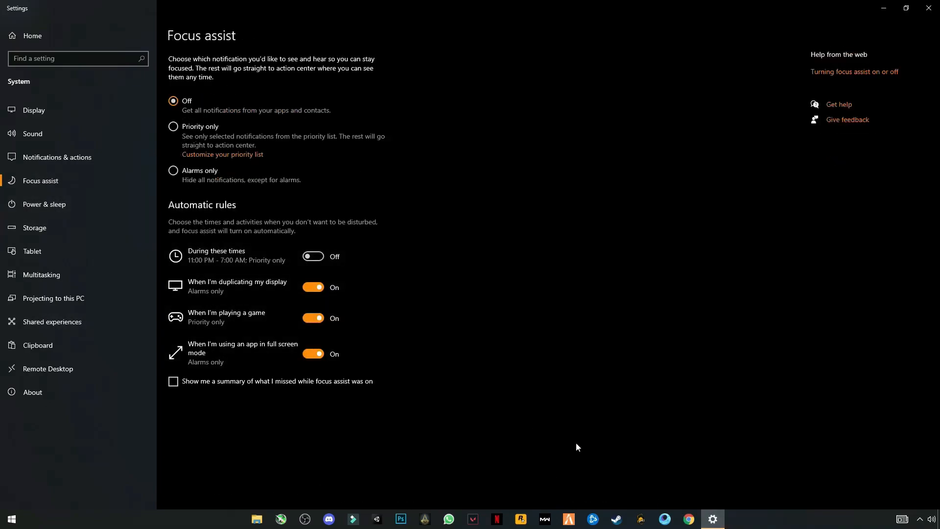
mouse_move(49, 207)
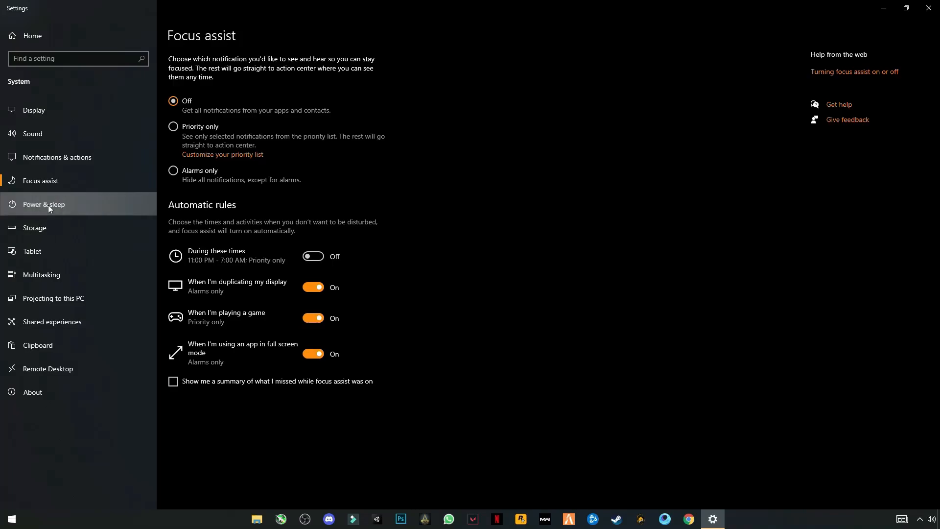
click(44, 203)
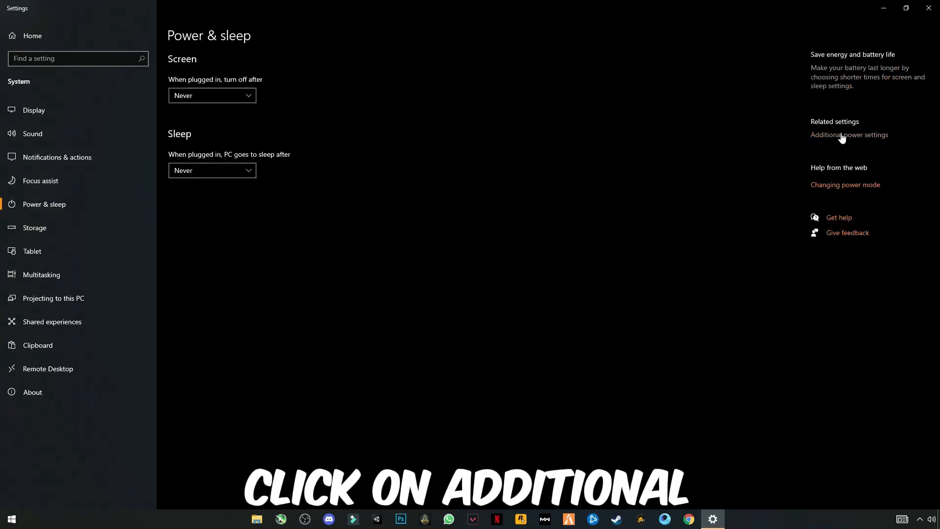
click(849, 134)
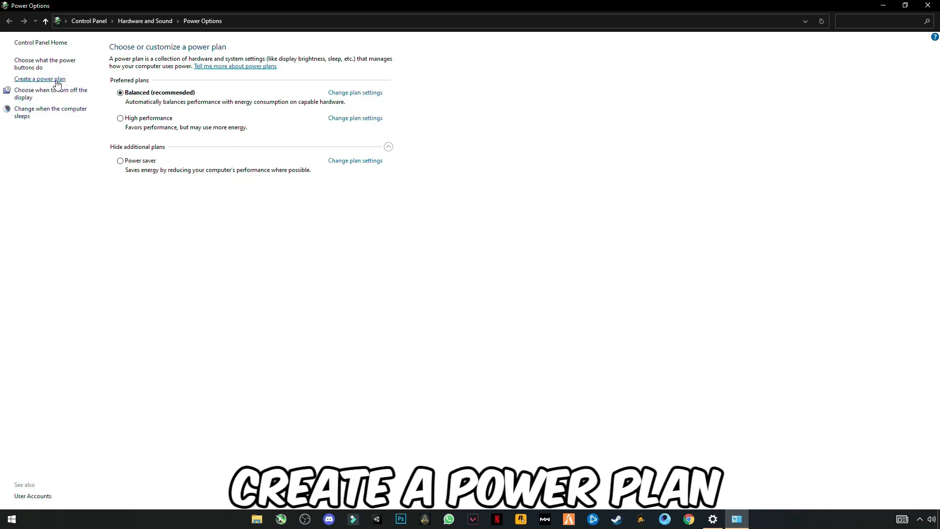
- Start a new power plan based on High performance named 'Gaming'
click(40, 78)
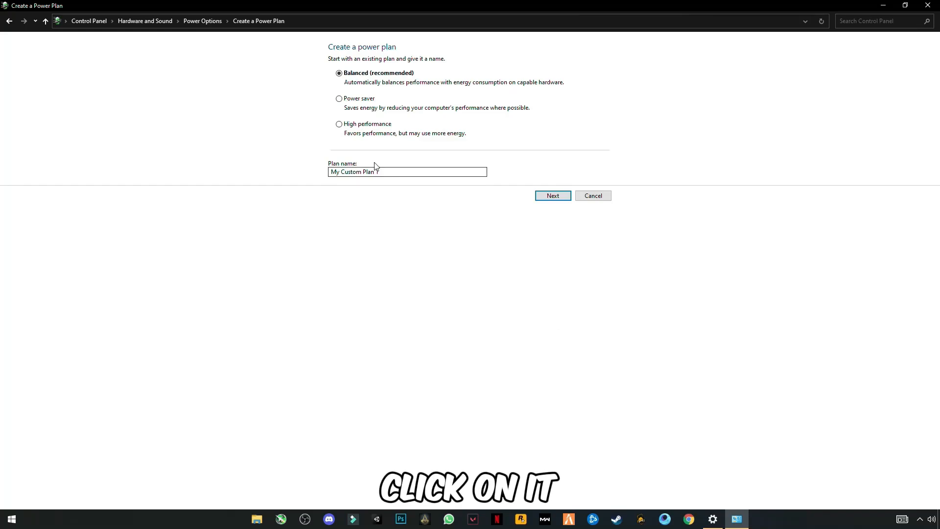
click(339, 125)
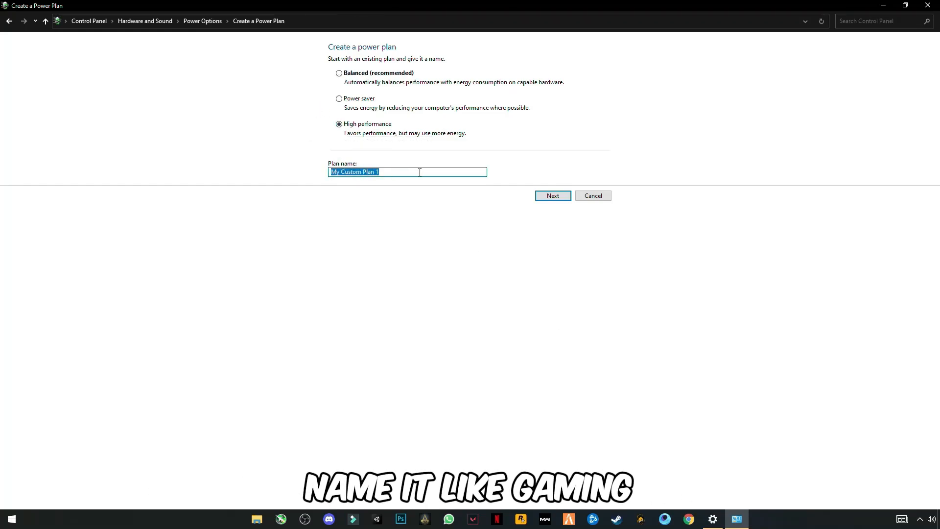
text(Gaming)
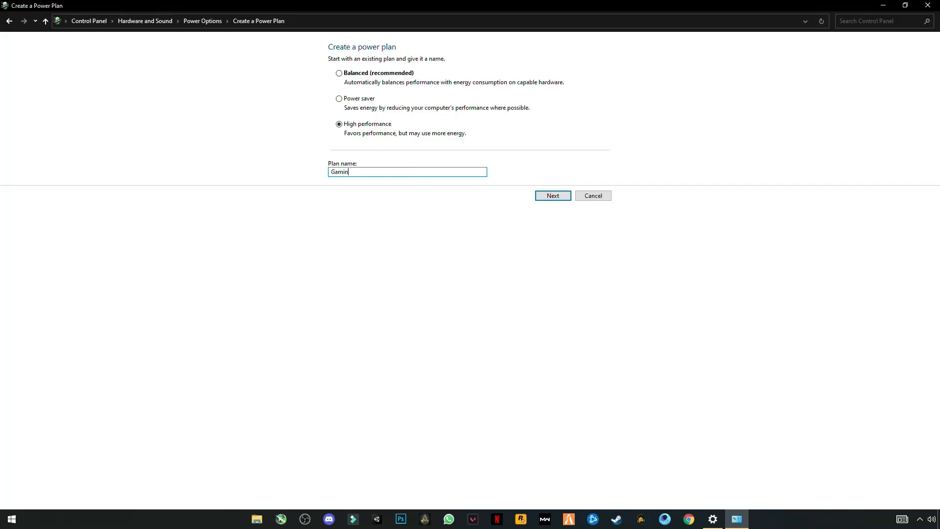
text(g)
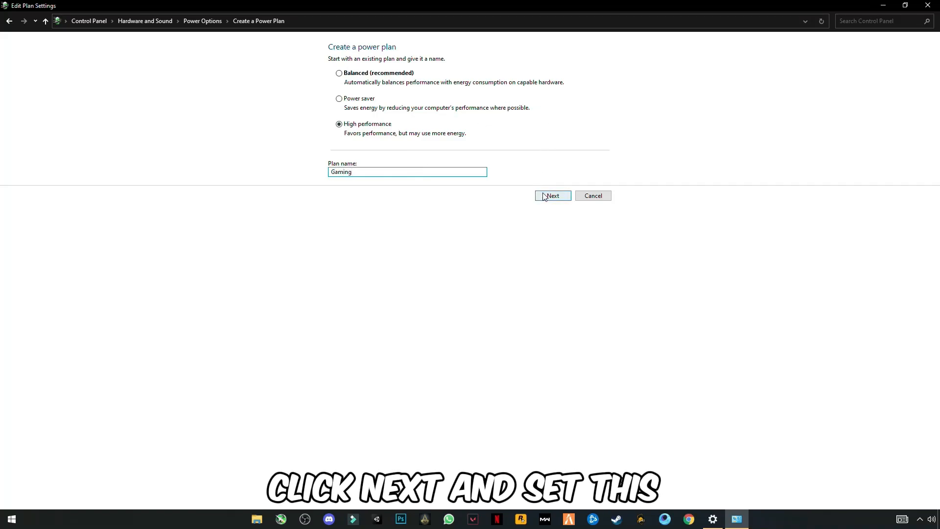
click(551, 196)
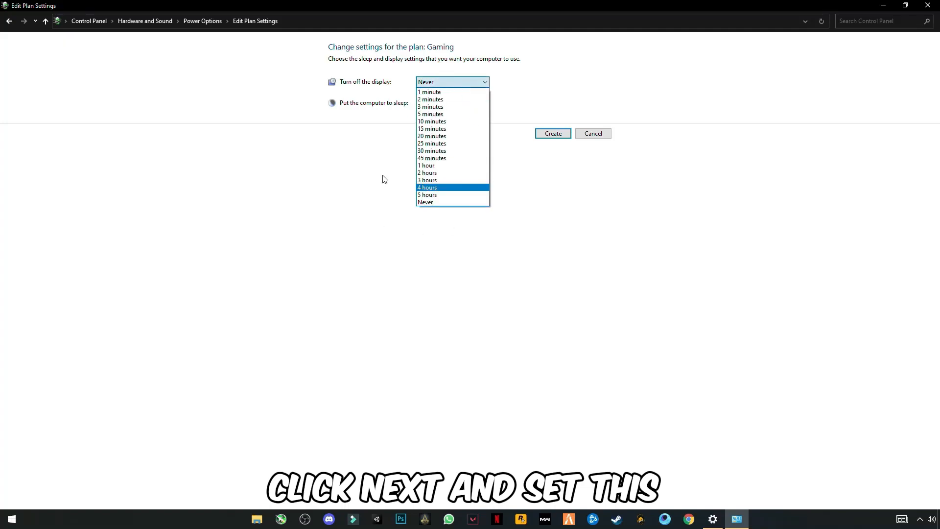
- Set the Gaming plan to never sleep, create it and close Settings
click(452, 103)
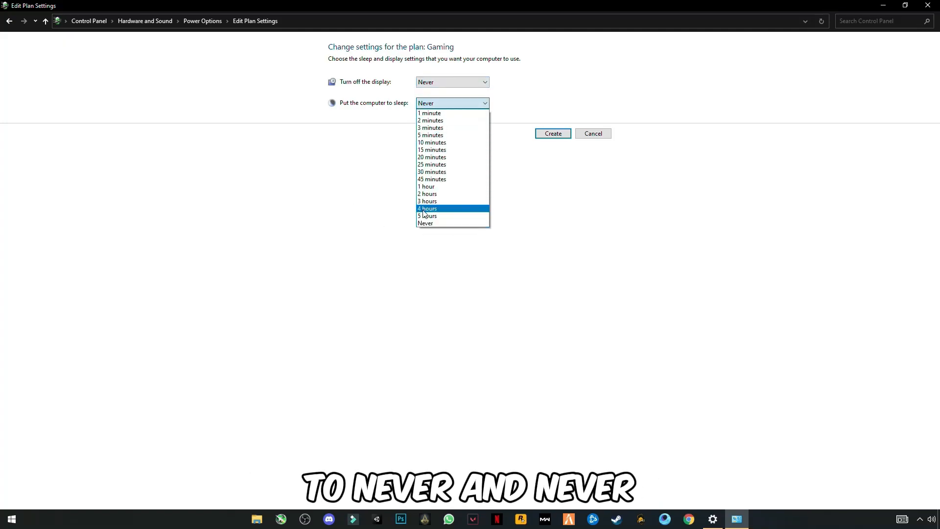
click(425, 222)
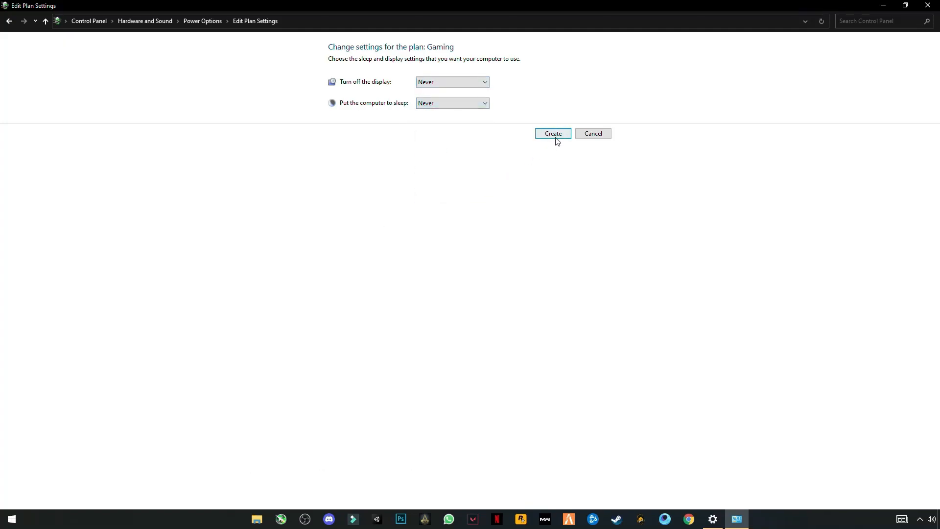
click(552, 133)
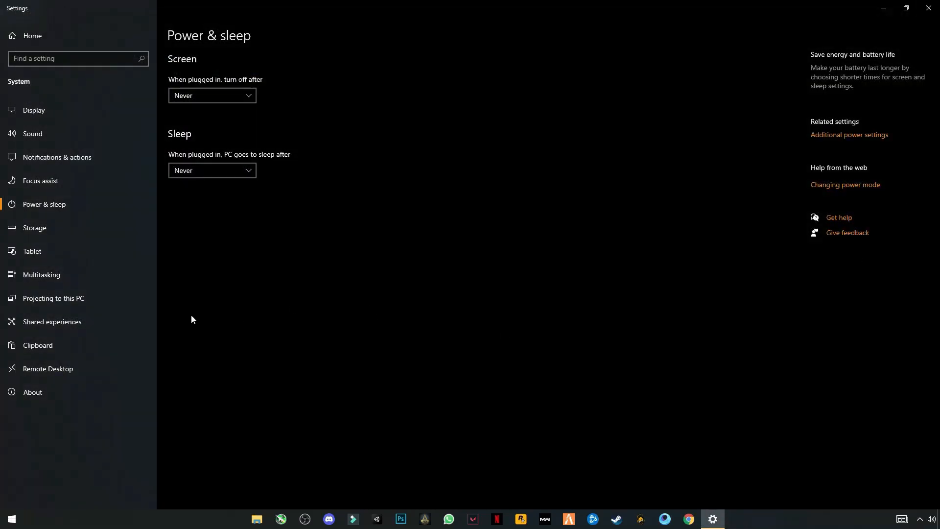
mouse_move(928, 8)
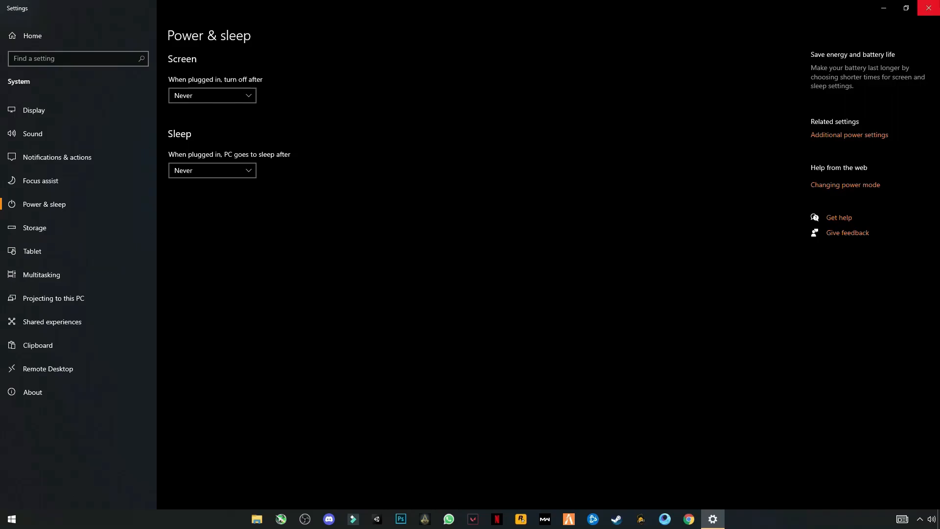
click(928, 7)
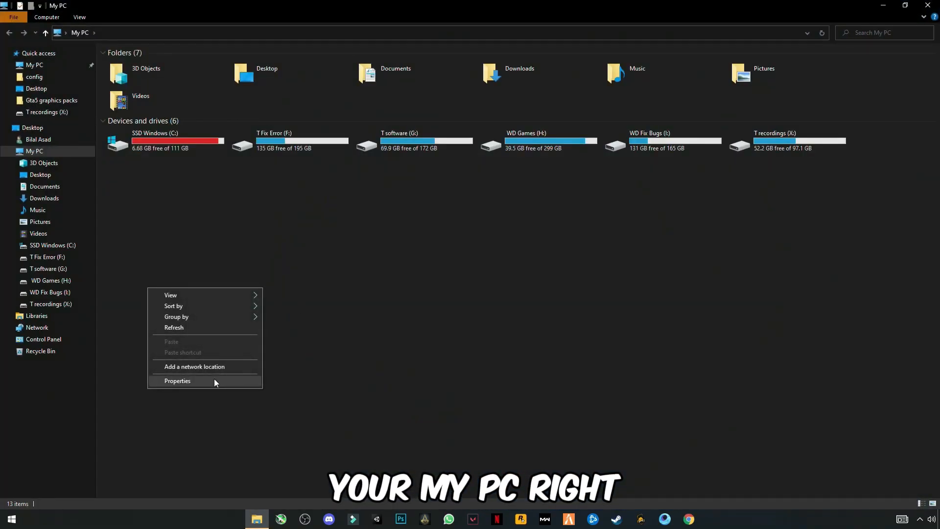
- Reach the Performance Options from My PC's Properties and advanced system settings
right_click(350, 276)
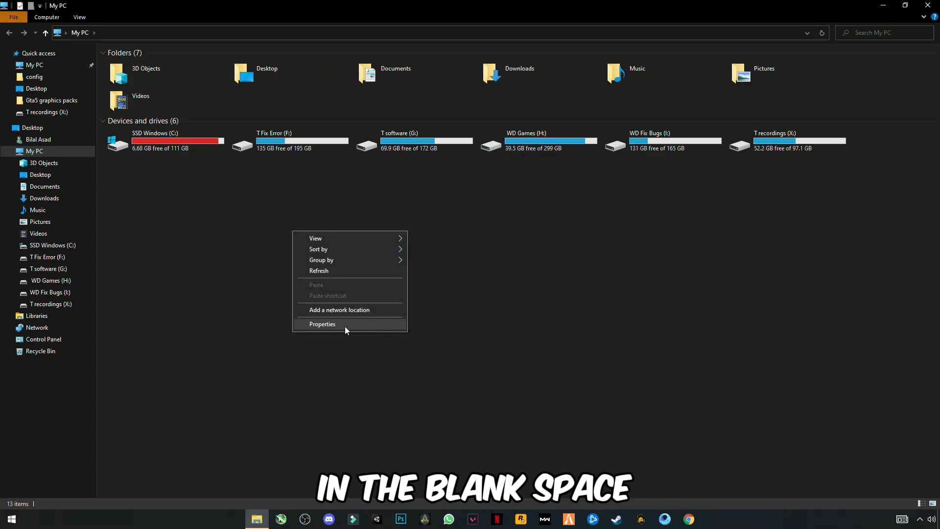
click(323, 324)
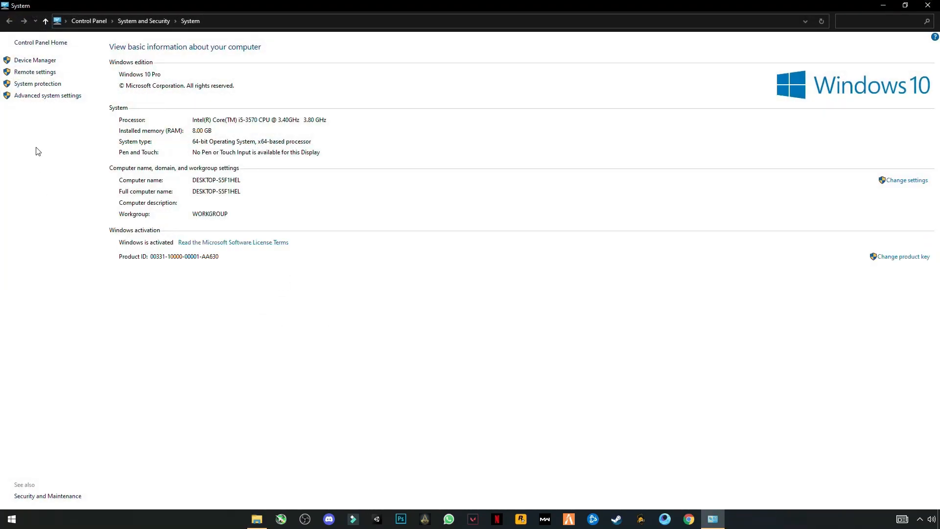
click(47, 95)
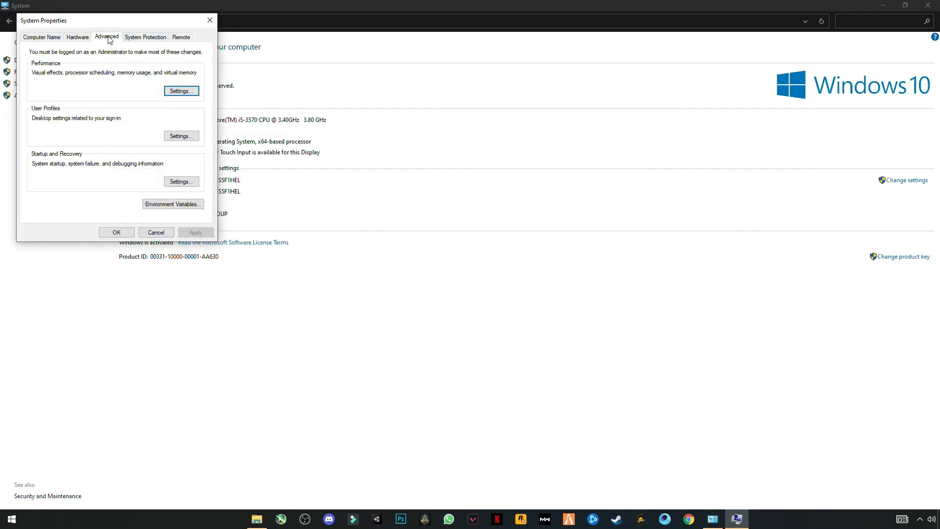
click(180, 90)
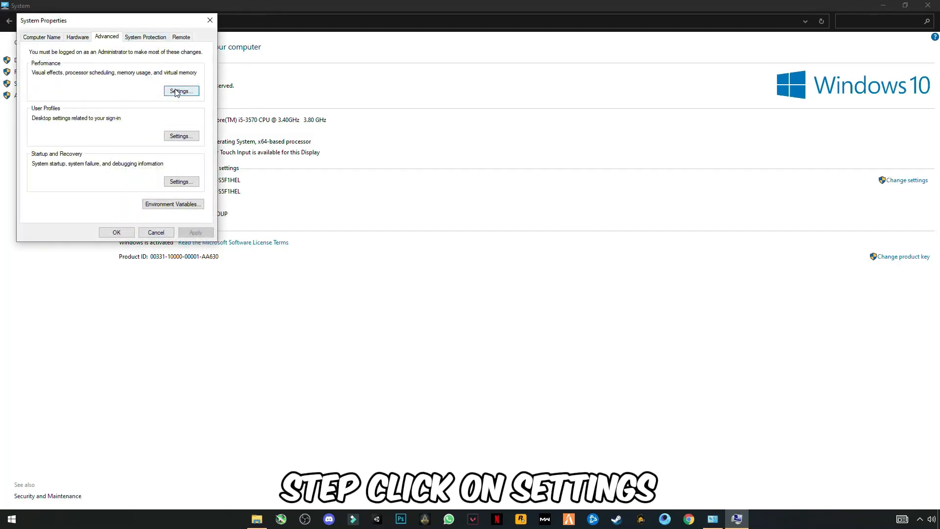
click(180, 91)
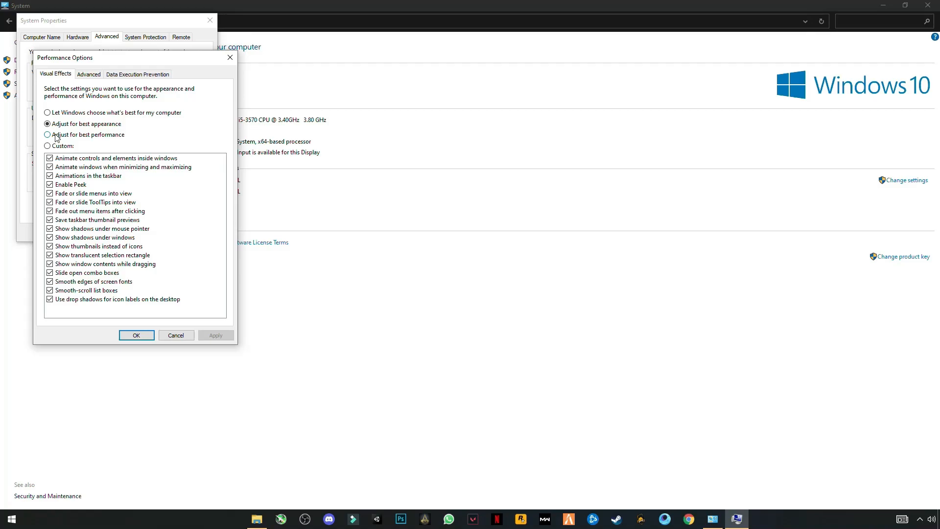
- Set visual effects to Adjust for best performance, apply it and confirm both dialogs
click(47, 135)
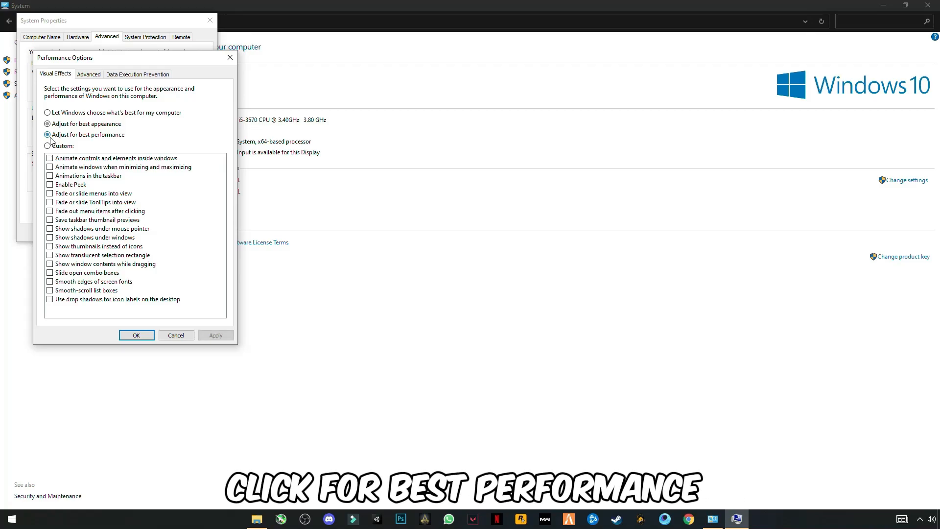
click(216, 335)
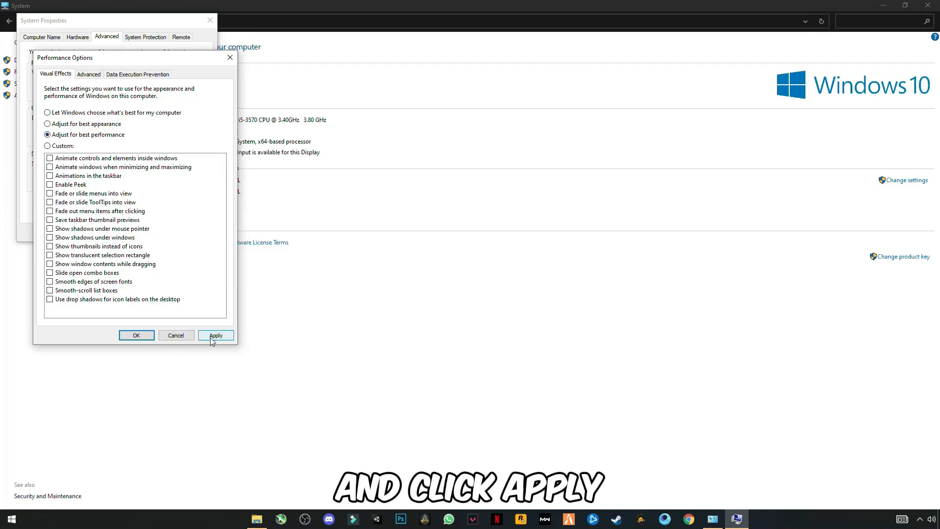
click(215, 335)
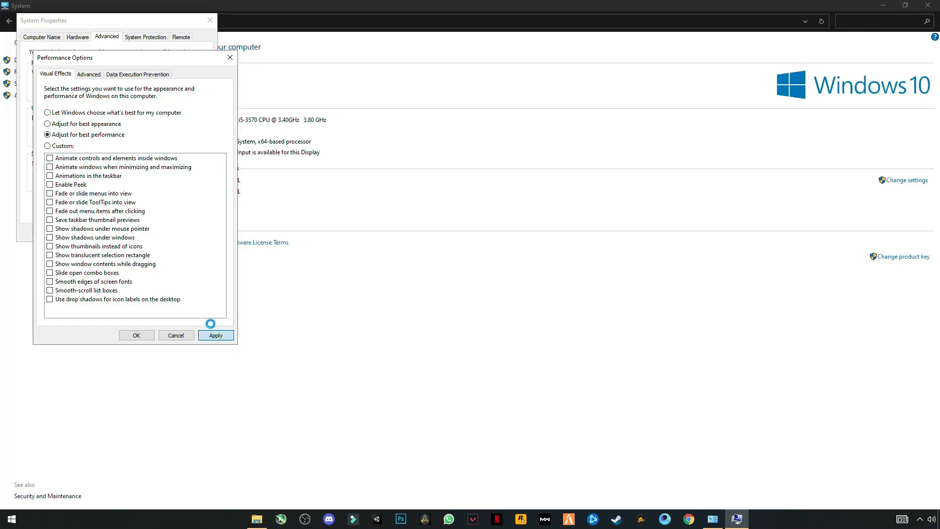
click(216, 335)
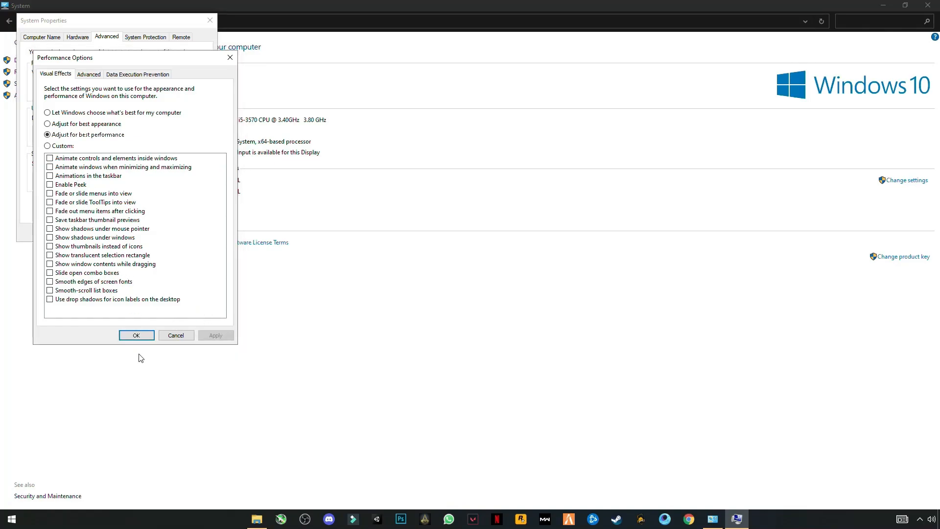
click(136, 335)
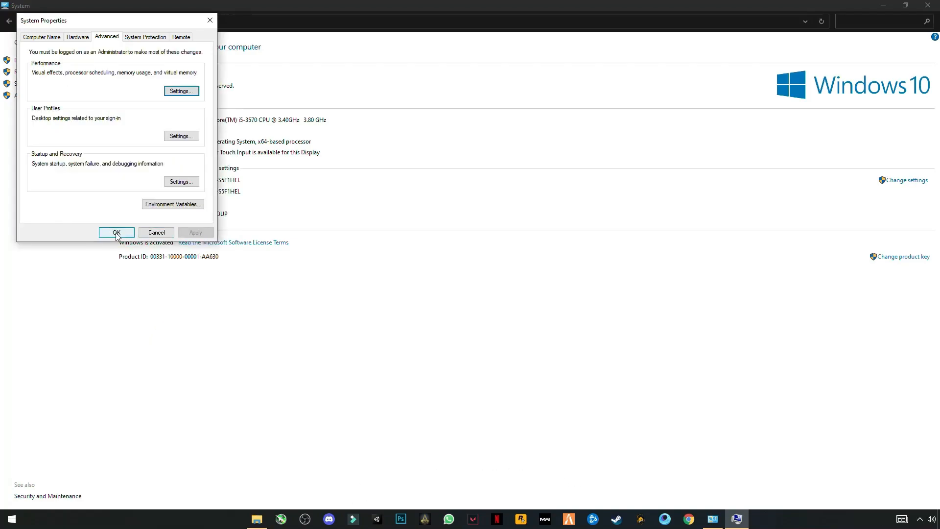
click(115, 232)
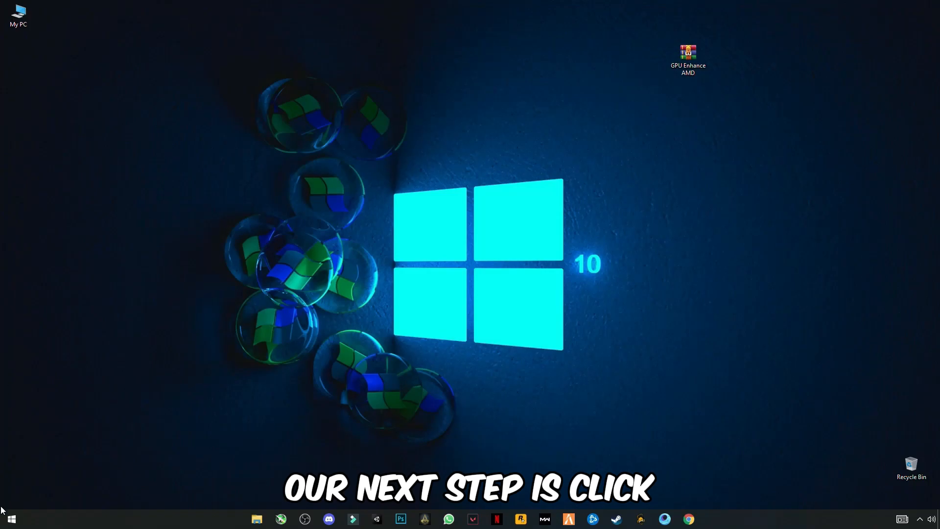
- Open the Windows Temp folder by entering 'temp' in the Run dialog
click(11, 519)
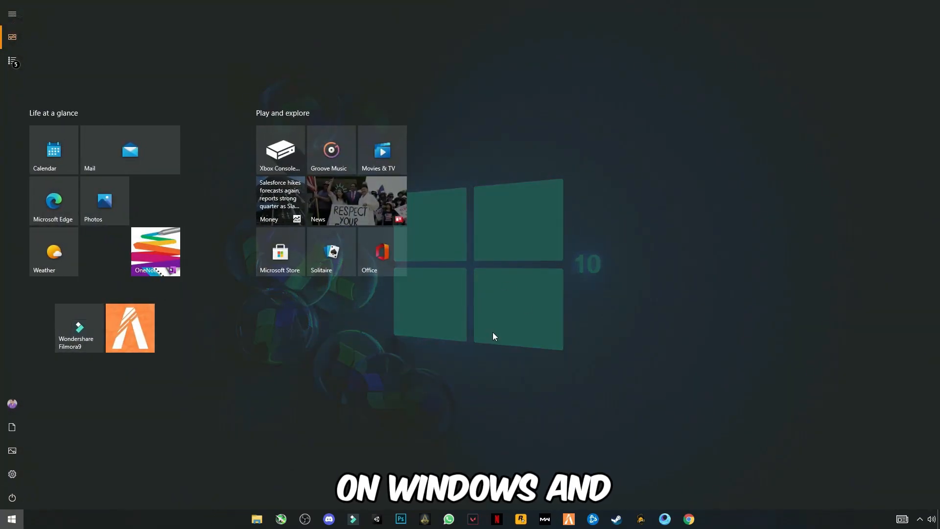
text(ru)
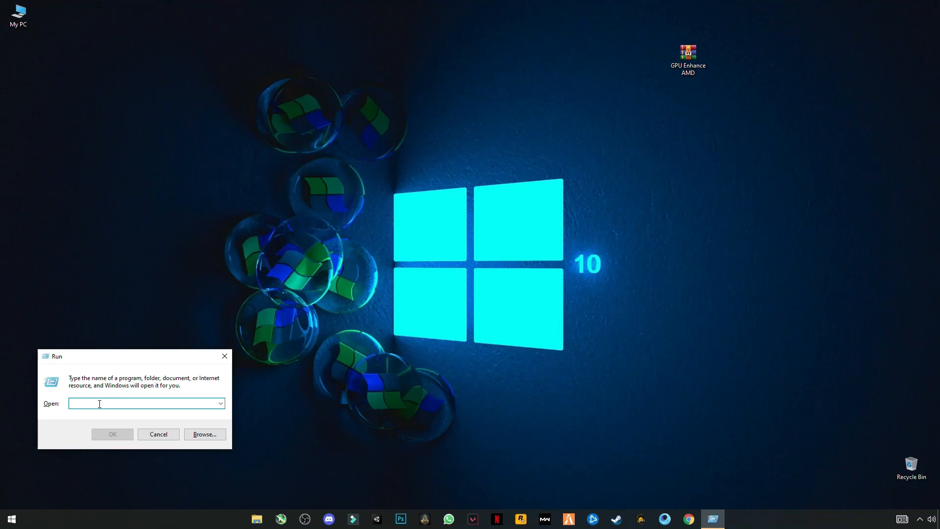
text(te)
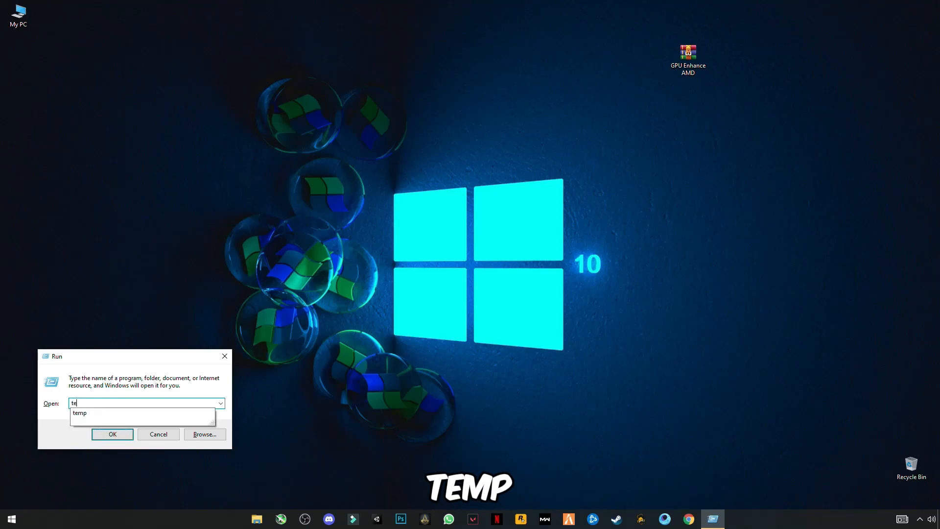
click(112, 434)
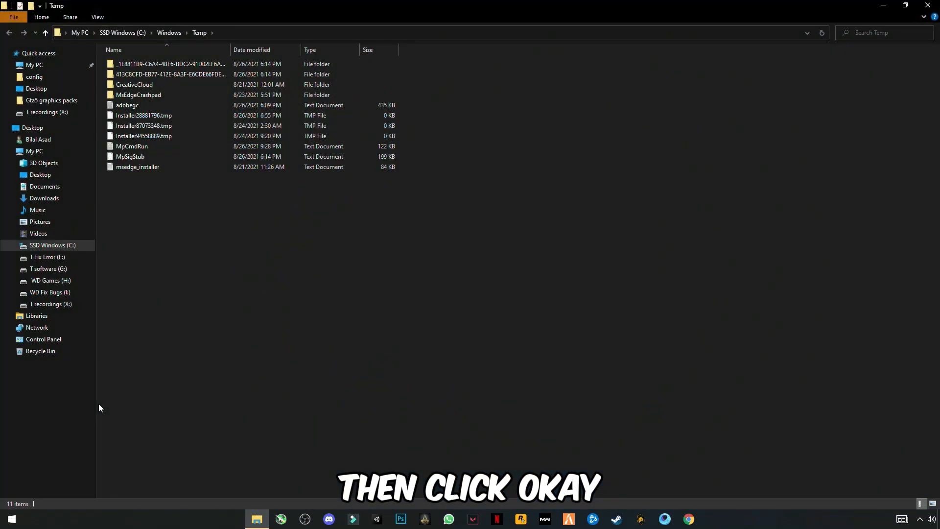
- Delete all items in C:\Windows\Temp, skipping the two files still in use
key(ctrl+a)
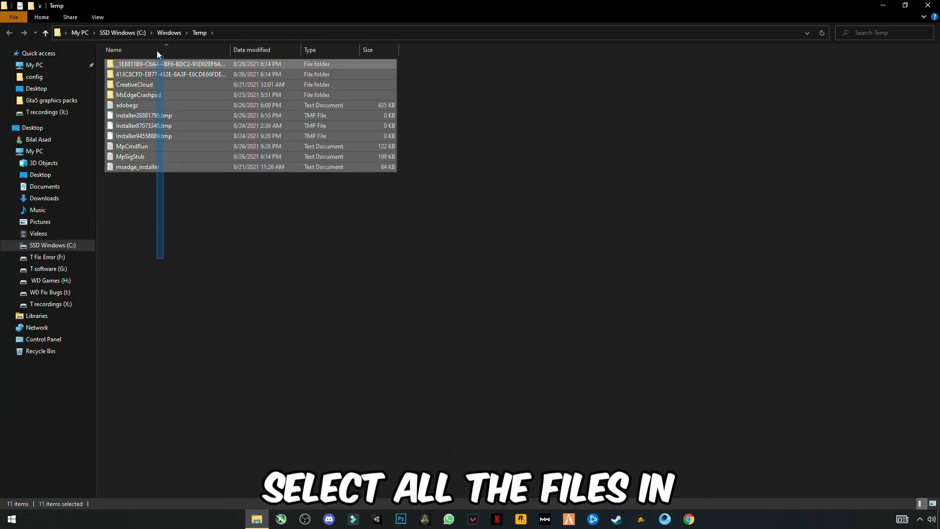
right_click(144, 79)
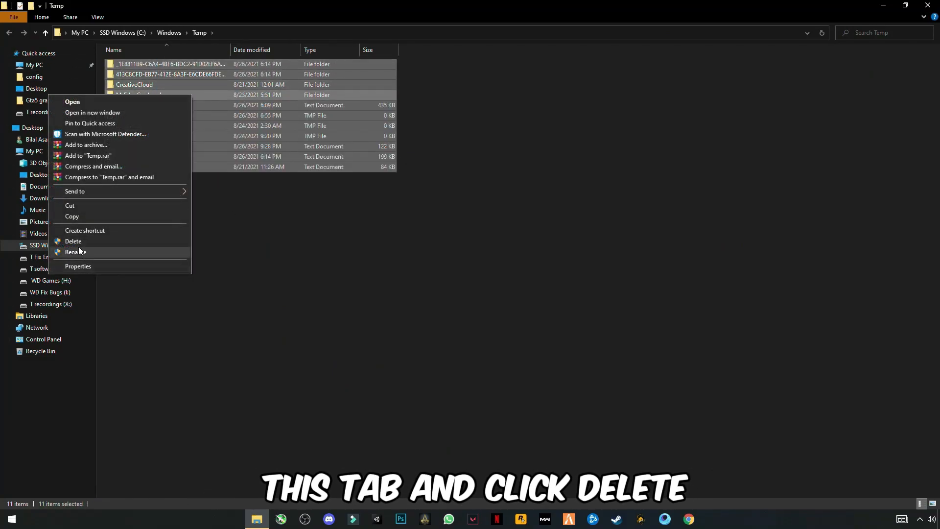
click(74, 241)
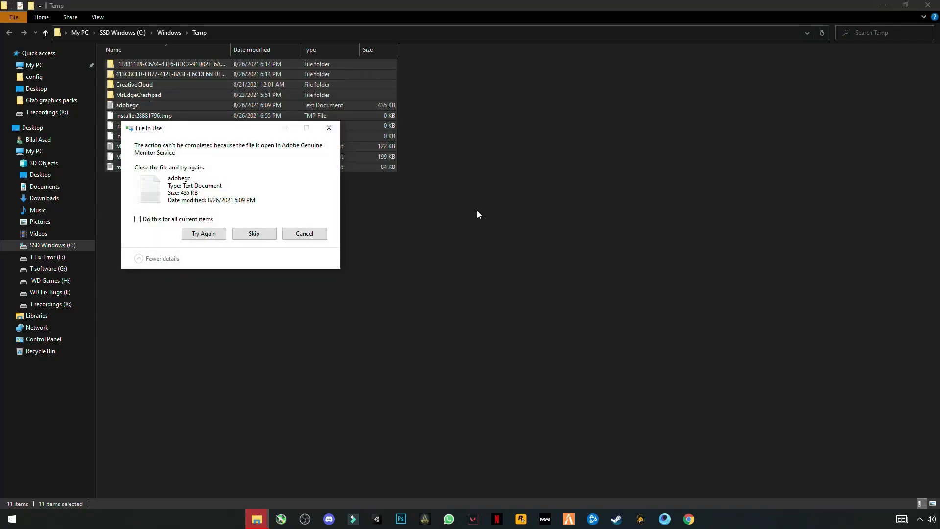
click(253, 233)
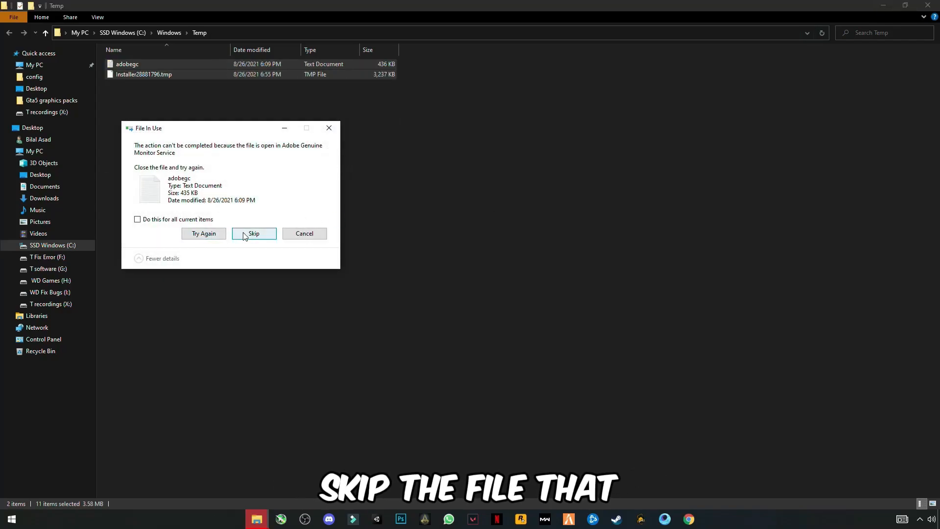
click(253, 233)
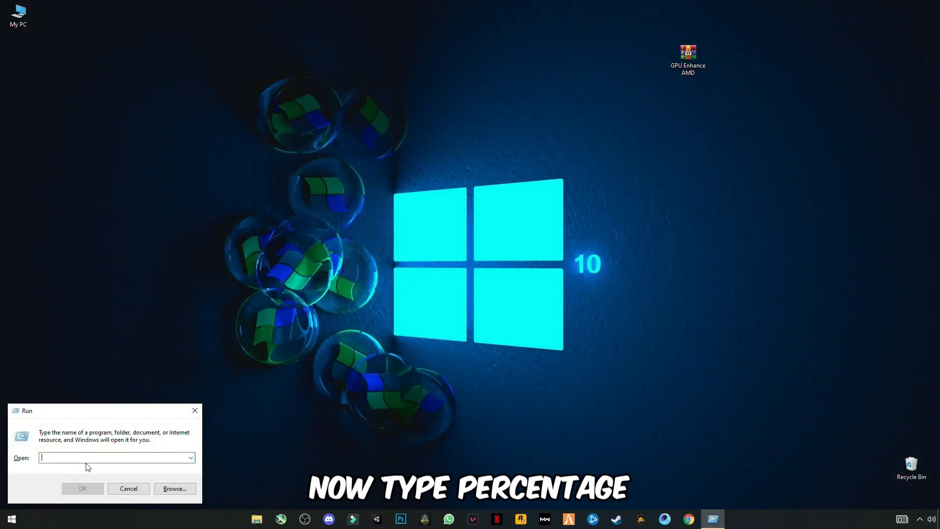
- Open the user's temporary files folder by entering '%temp%' in Run
text(%temp%)
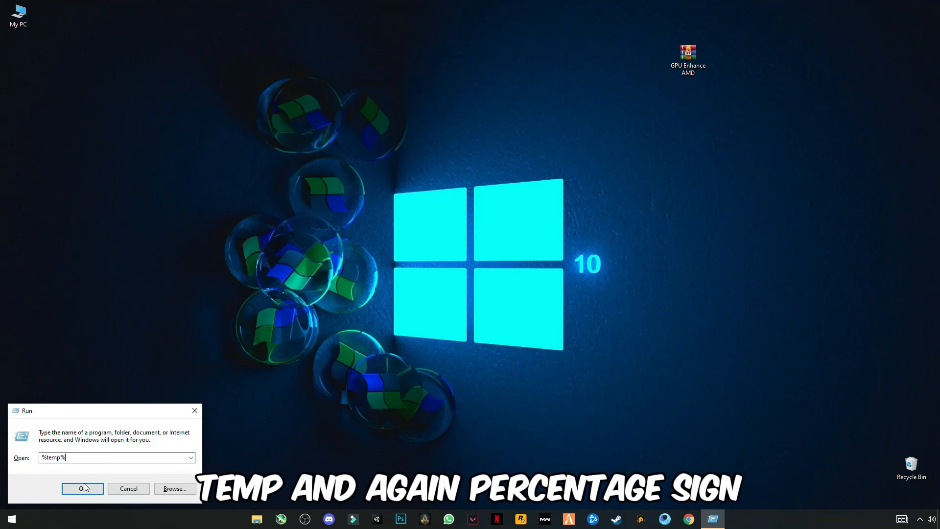
click(83, 488)
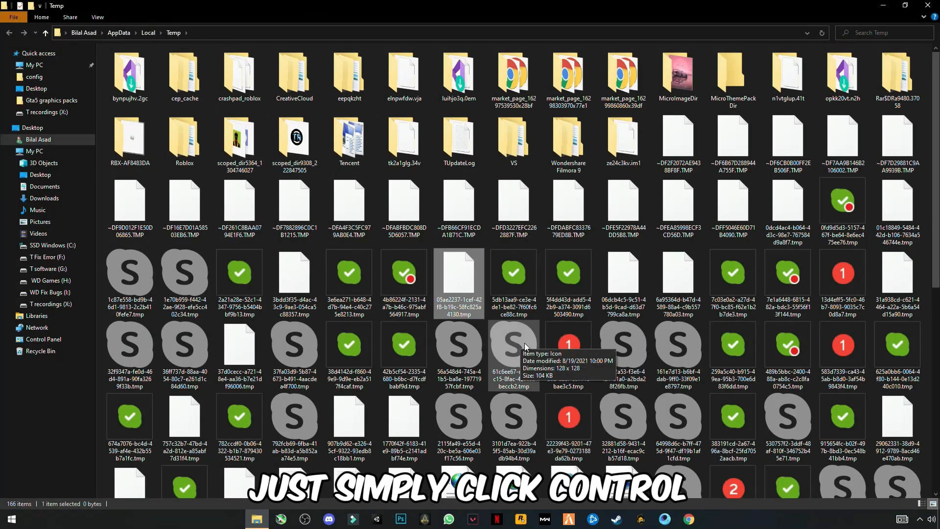
- Delete everything in the user's Temp folder, skipping all in-use or missing files
key(ctrl+a)
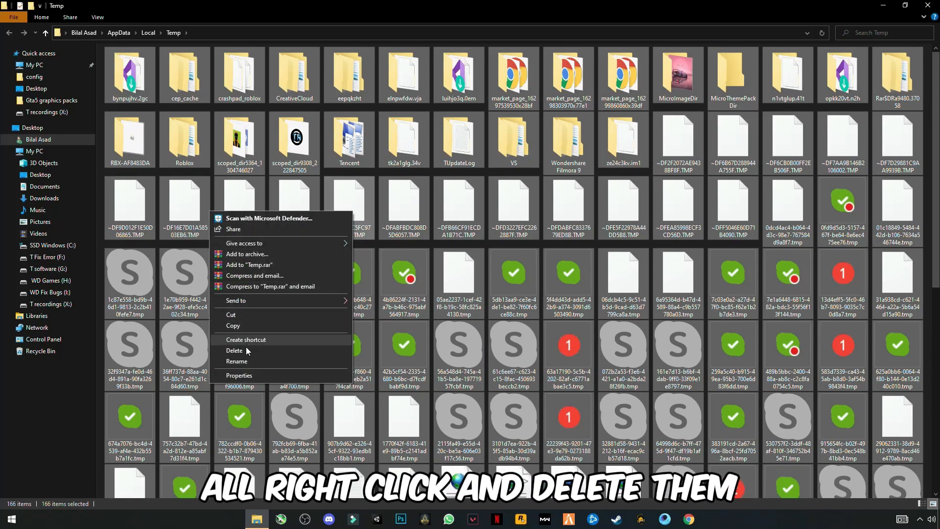
click(235, 350)
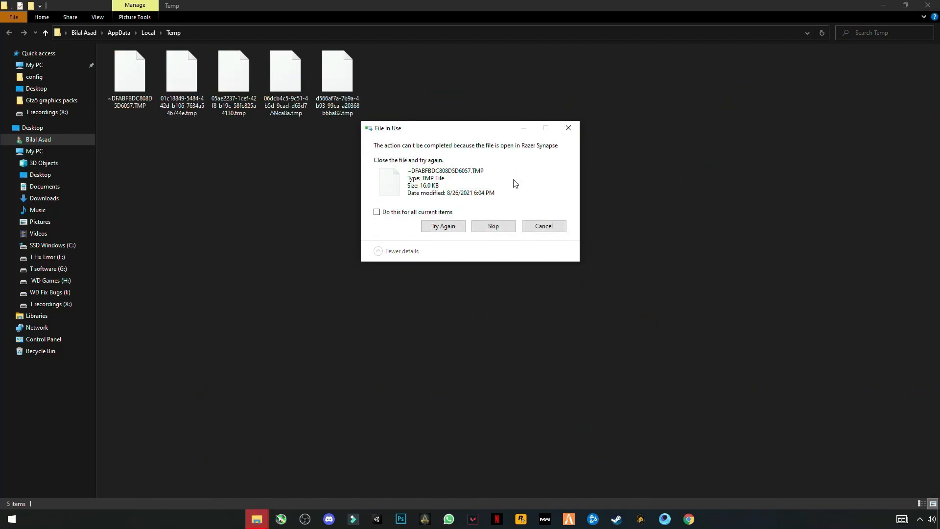
click(377, 212)
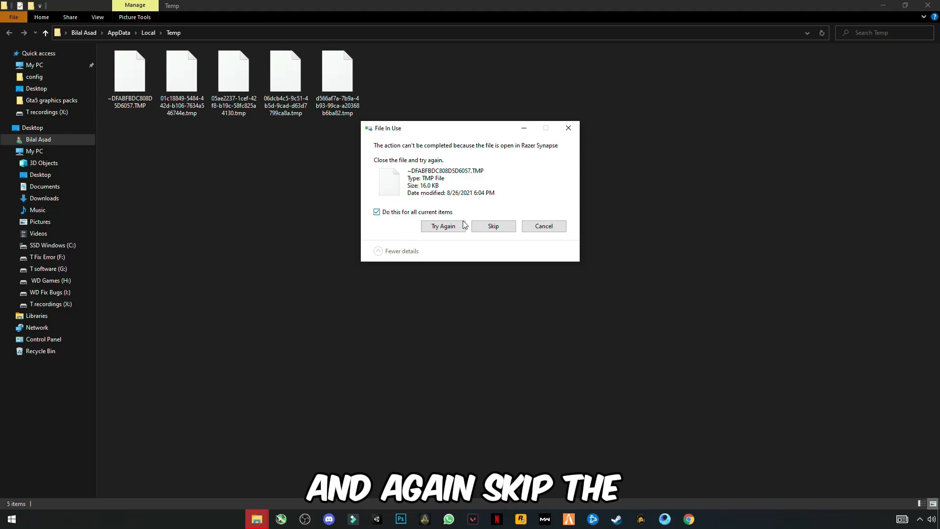
click(493, 227)
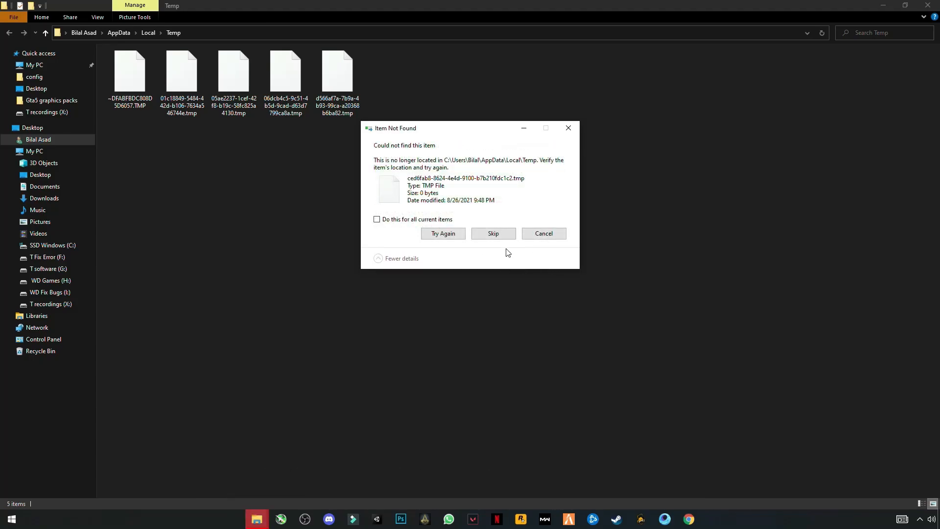
click(492, 233)
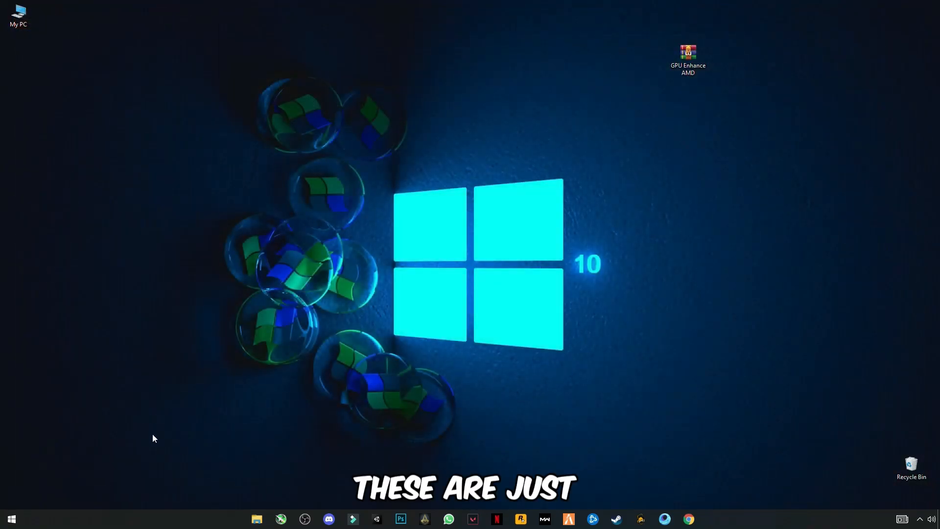
- Enter prefetch in the Run dialog to reach the Prefetch folder's permission prompt
click(11, 519)
text(p)
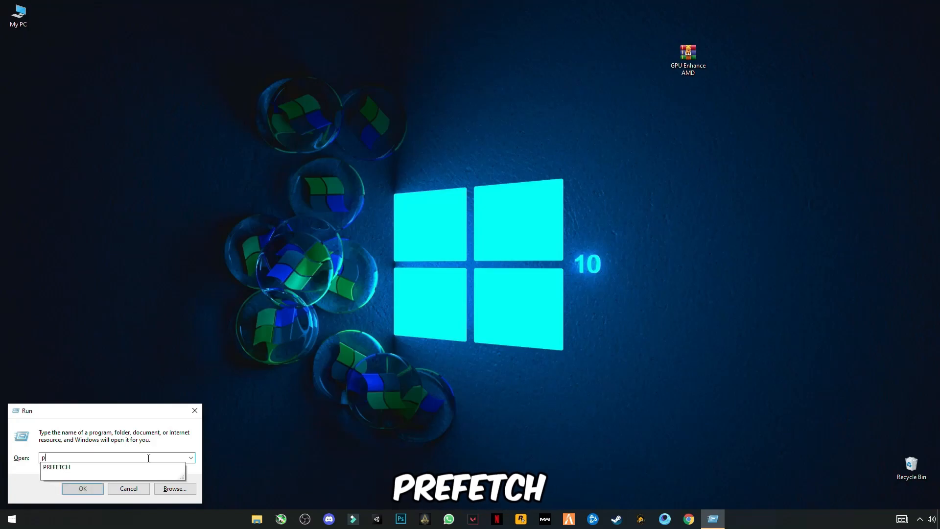
text(refe)
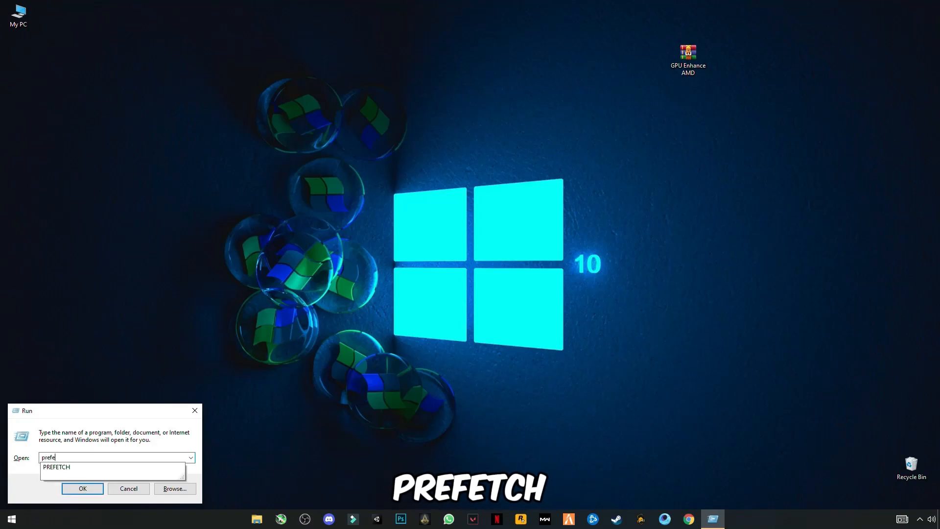
click(82, 487)
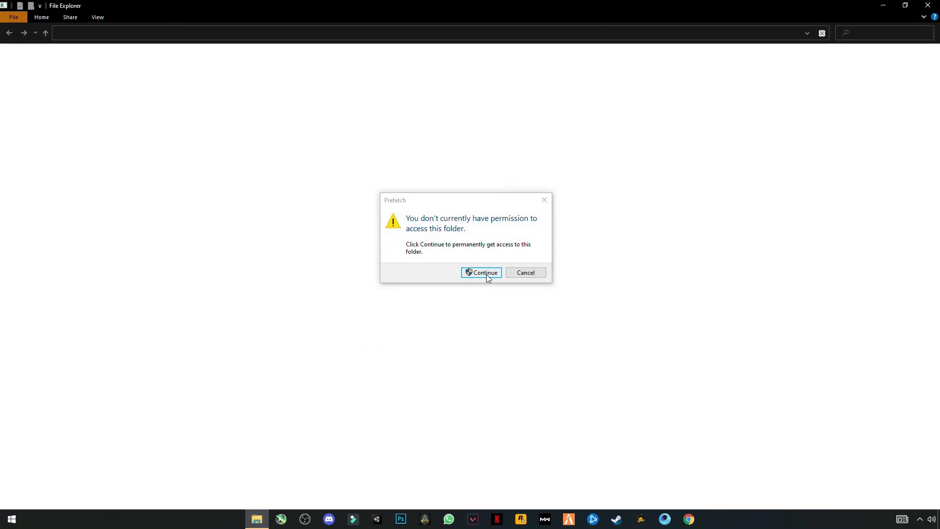
- Grant access to the Prefetch folder and select all 165 prefetch files for deletion
click(483, 272)
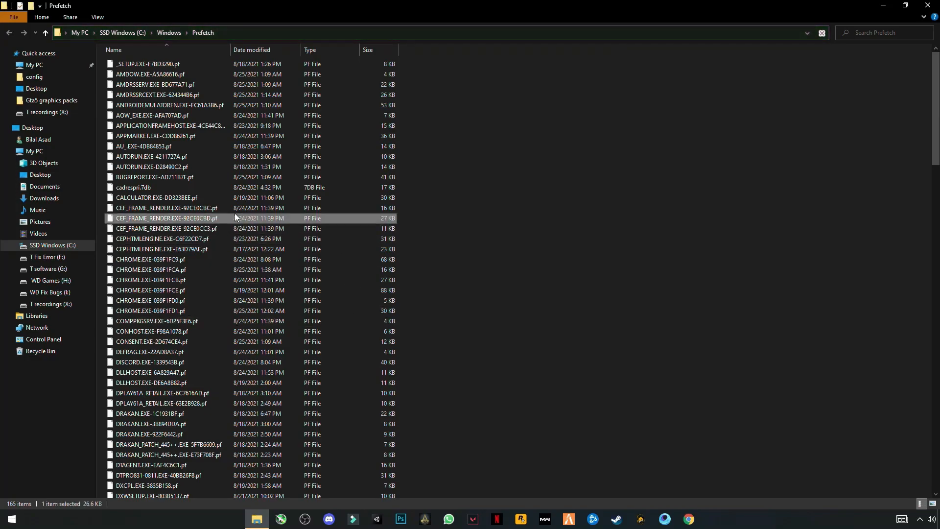
key(ctrl+a)
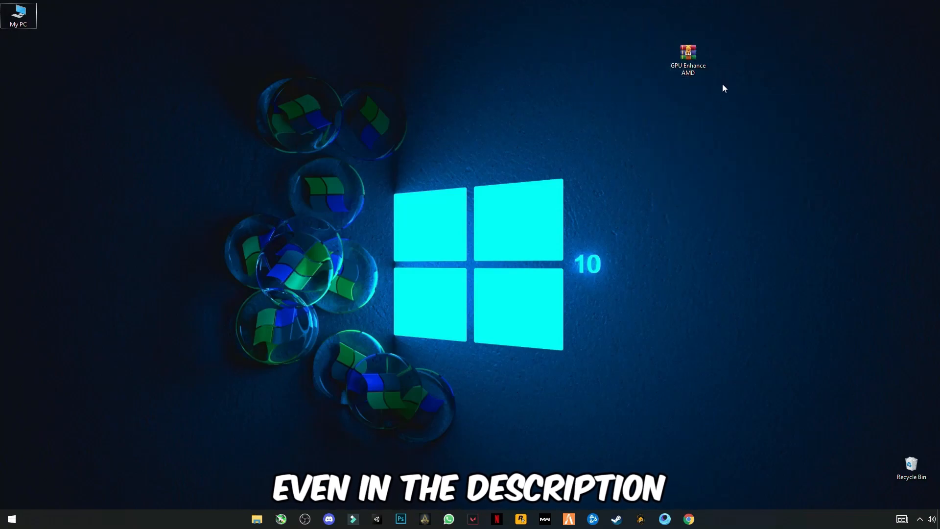
mouse_move(687, 60)
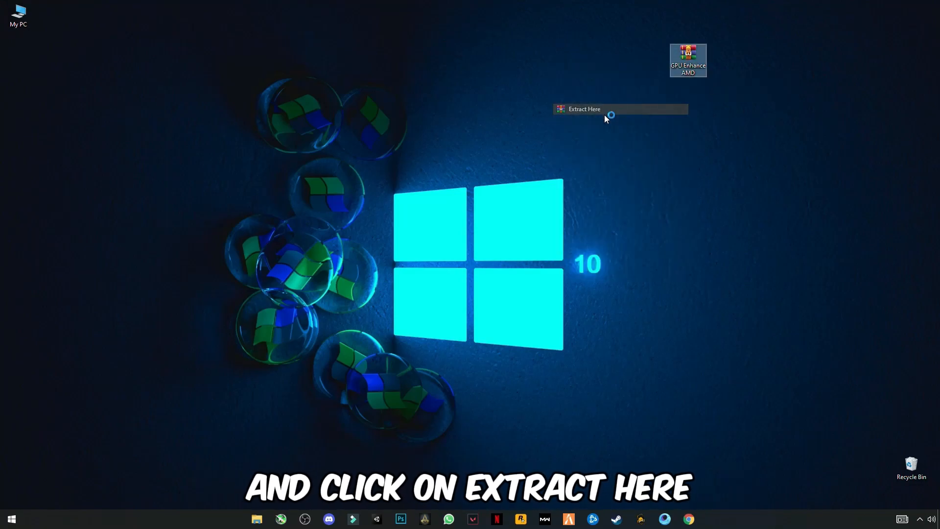
- Extract the GPU Enhance AMD archive onto the desktop
click(584, 109)
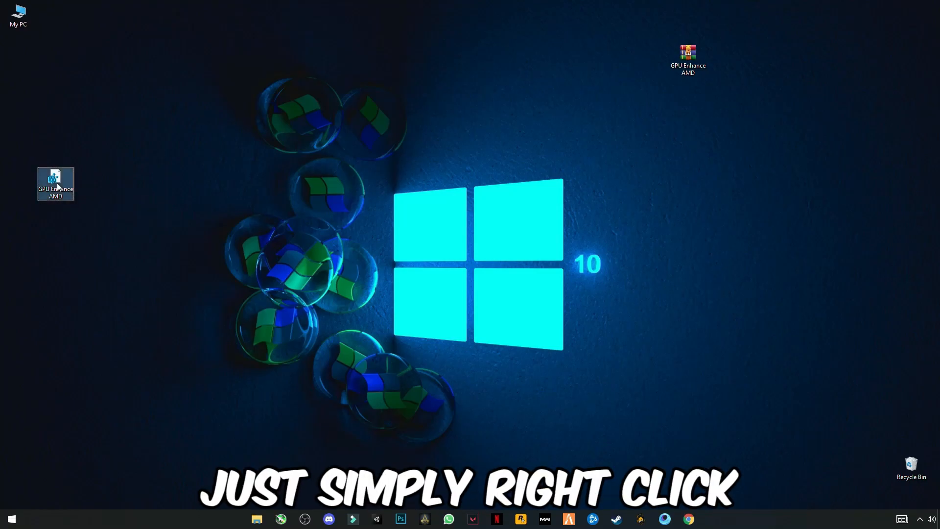
- Merge GPU Enhance AMD.reg into the registry, approving UAC and the Registry Editor warning
right_click(55, 185)
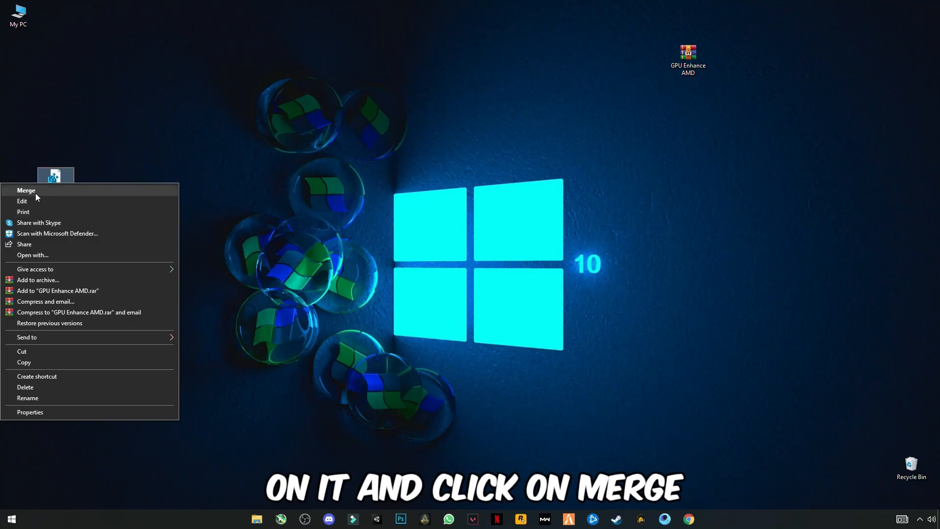
click(26, 190)
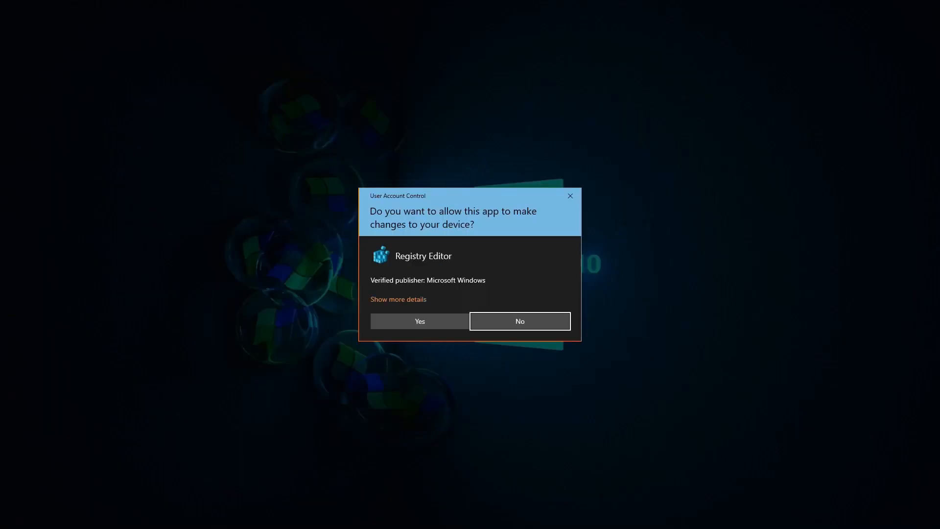
click(419, 321)
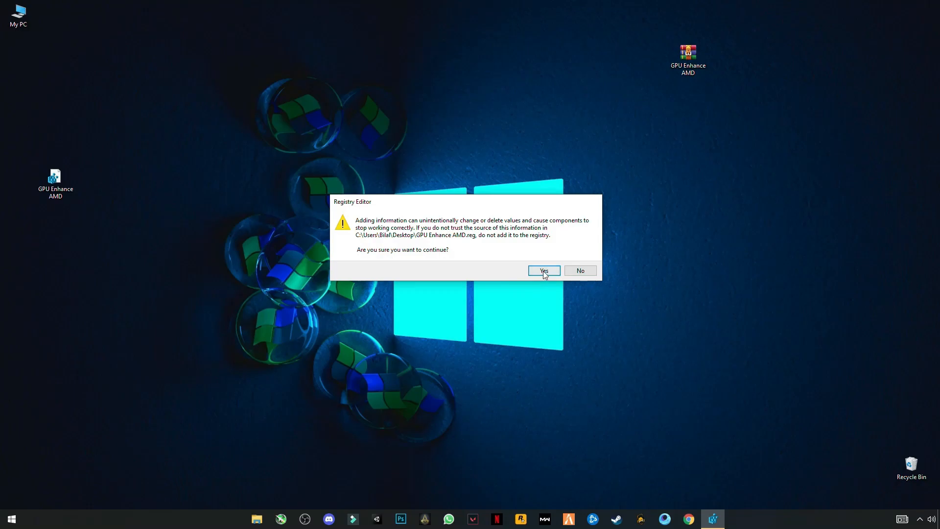
click(543, 270)
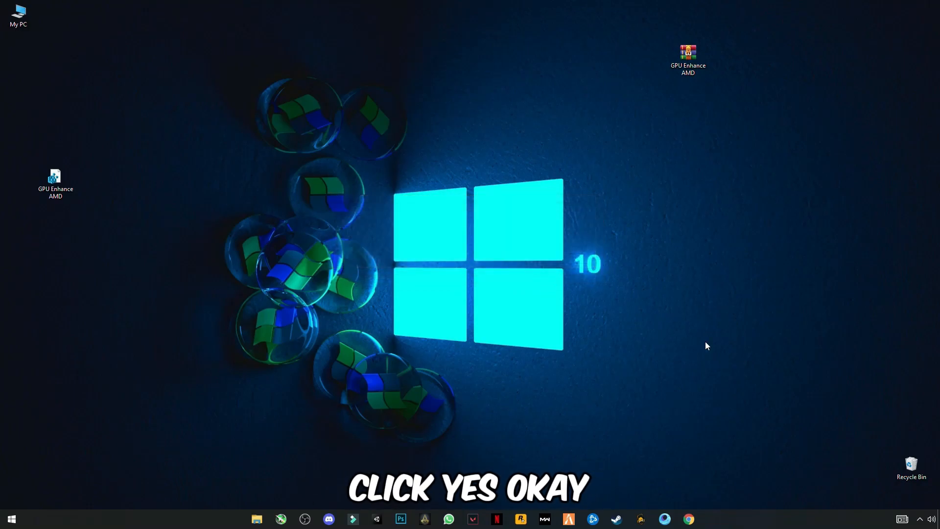
mouse_move(501, 282)
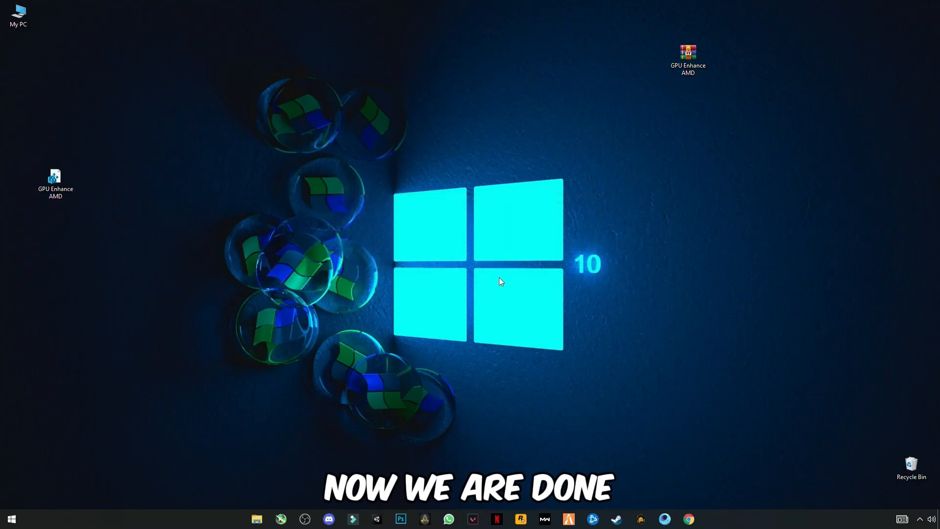